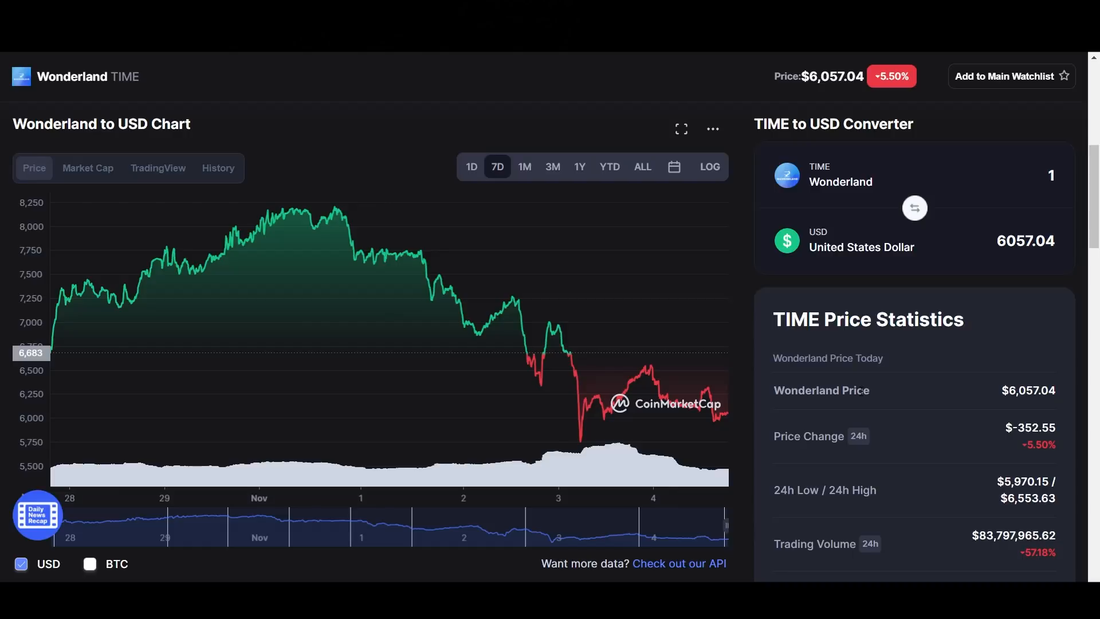
{"action": "mouse_move", "coordinate": [482, 394]}
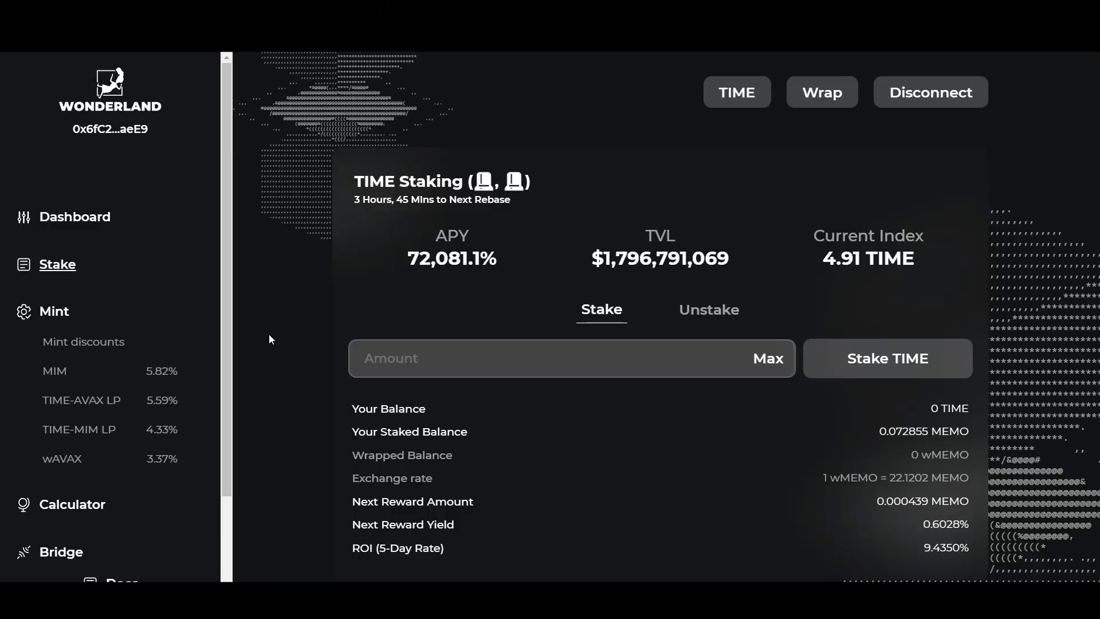
{"action": "mouse_move", "coordinate": [433, 286]}
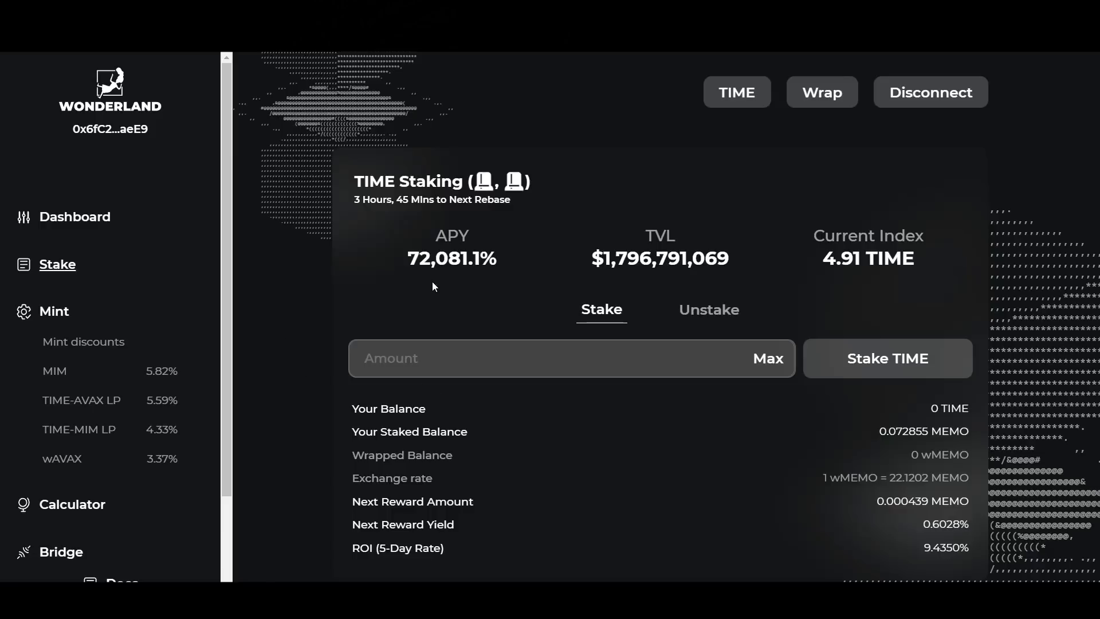
{"action": "mouse_move", "coordinate": [519, 394]}
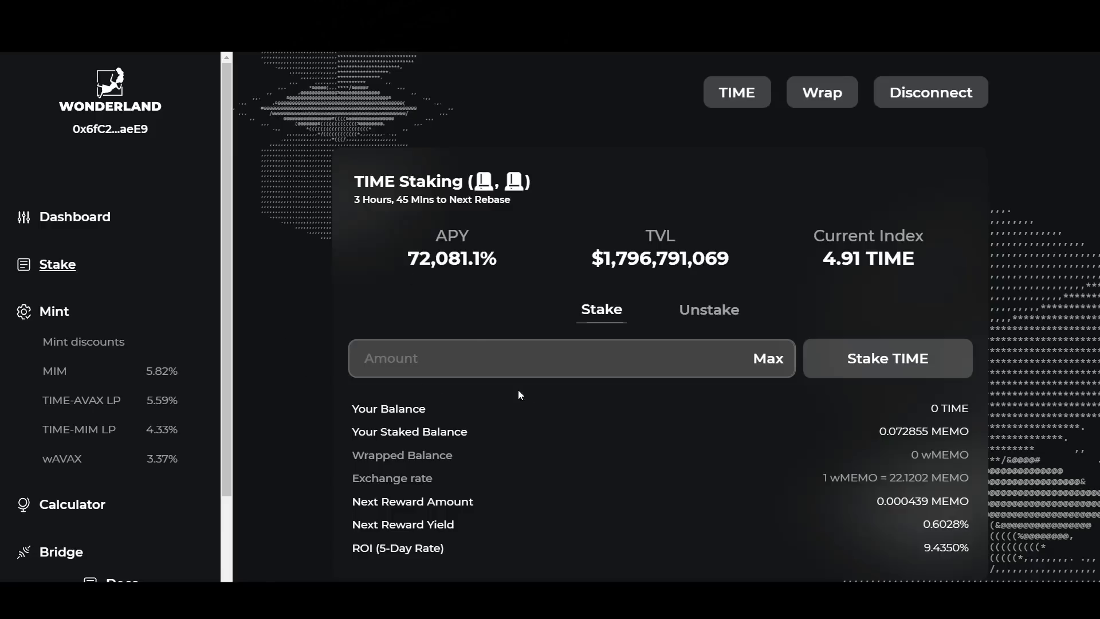
{"action": "mouse_move", "coordinate": [436, 498]}
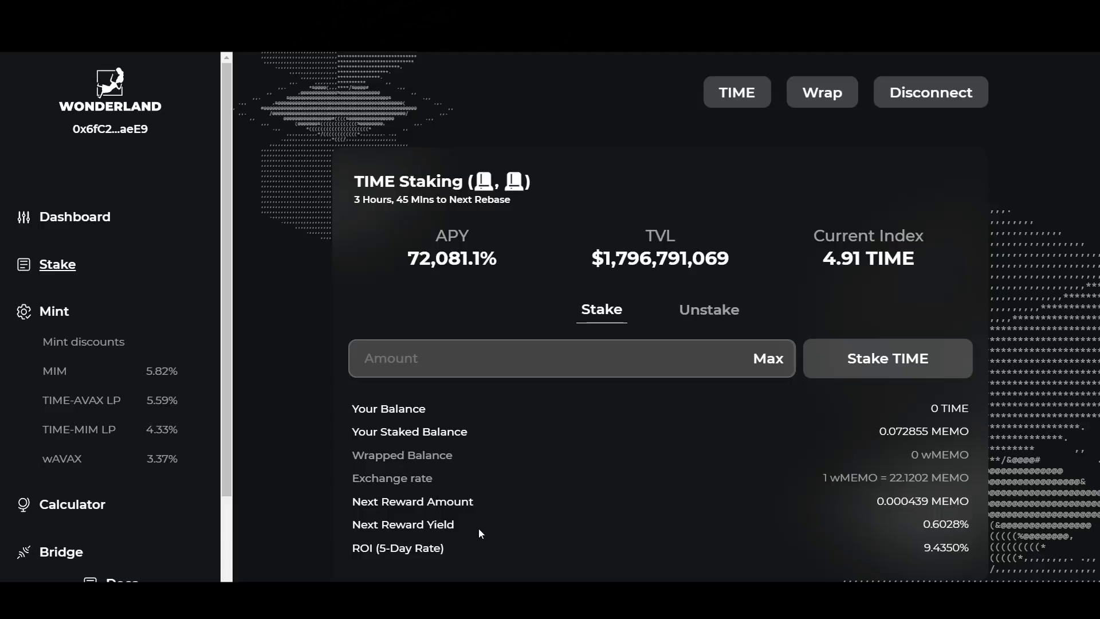
{"action": "mouse_move", "coordinate": [491, 524]}
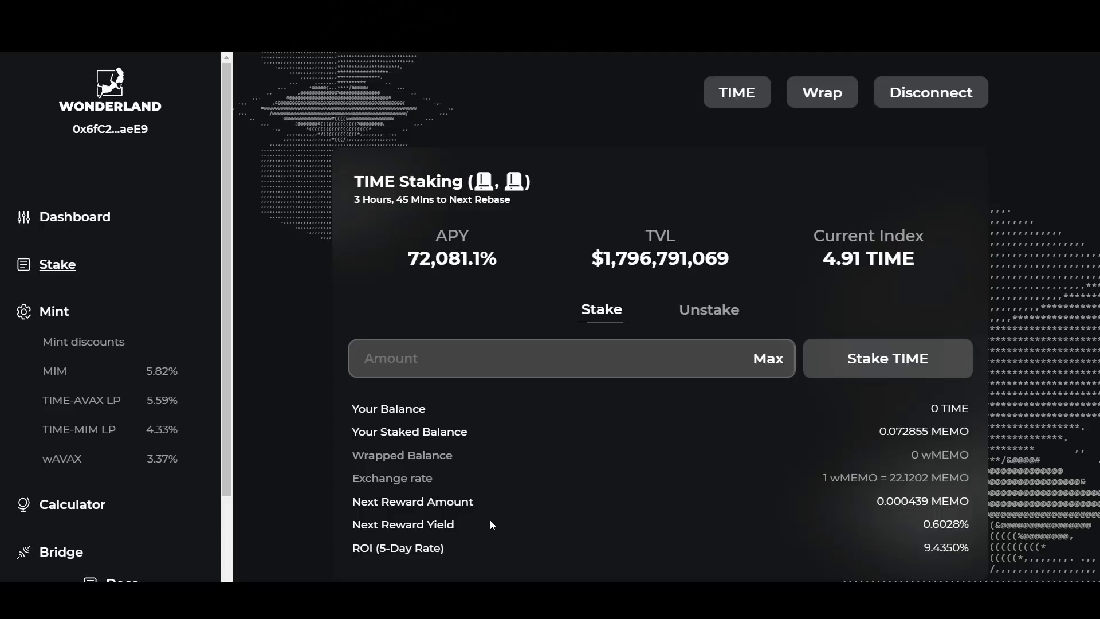
{"action": "mouse_move", "coordinate": [526, 576]}
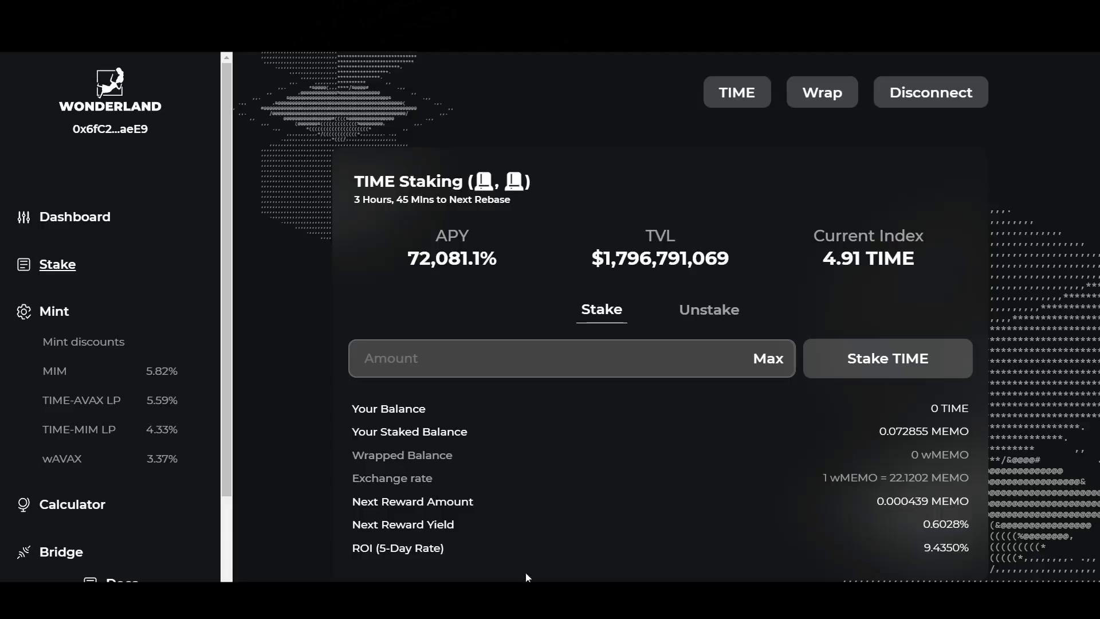
{"action": "mouse_move", "coordinate": [517, 510]}
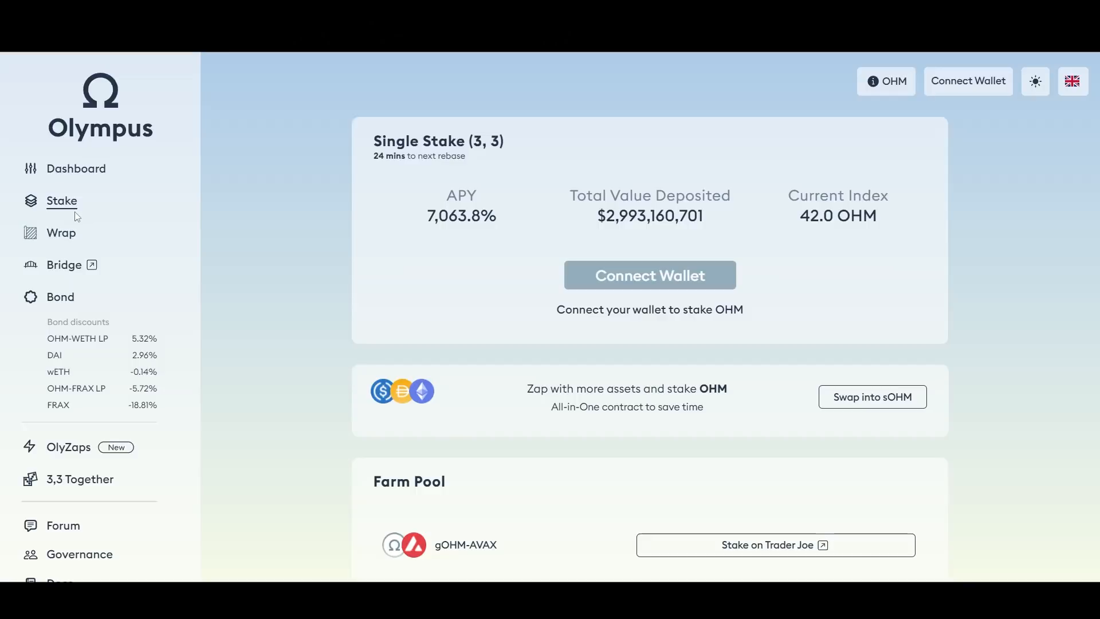
{"action": "mouse_move", "coordinate": [201, 376]}
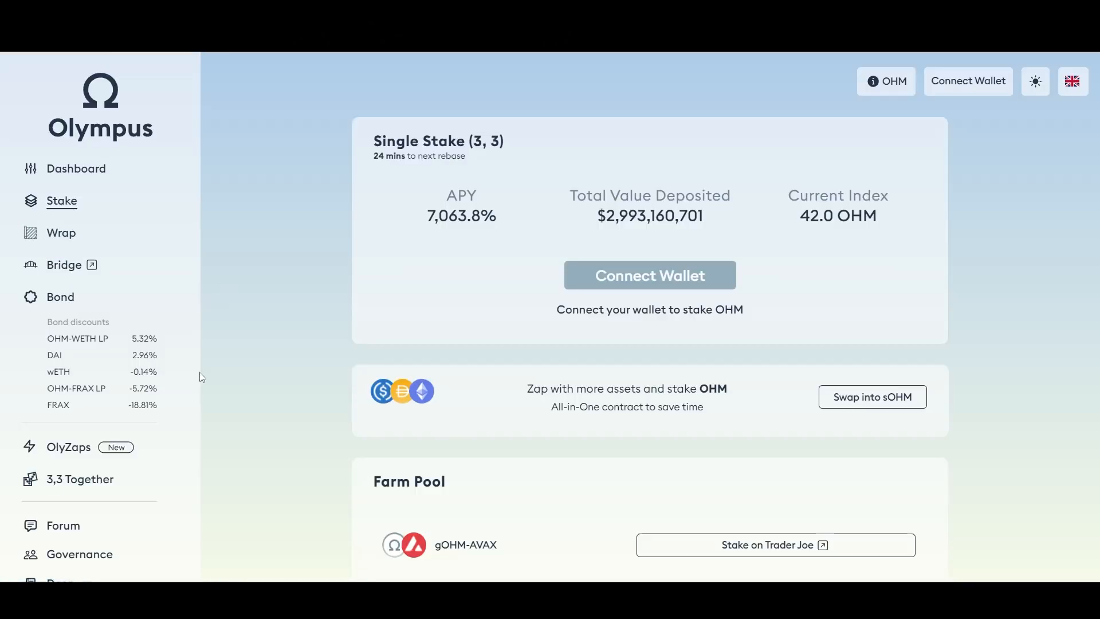
{"action": "mouse_move", "coordinate": [235, 345]}
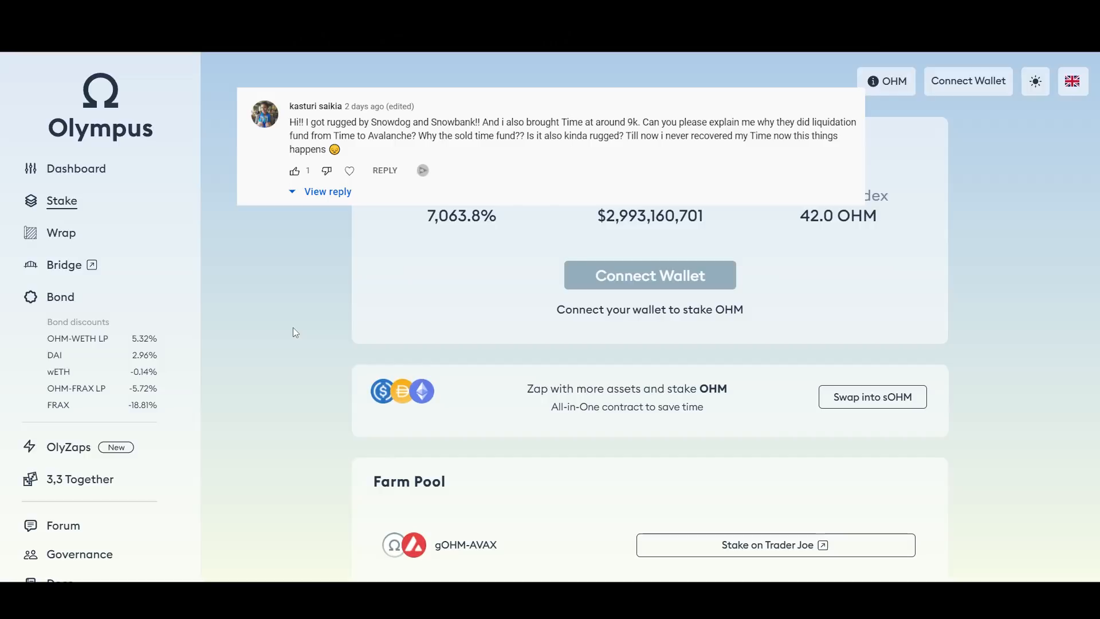
Step: Inspect Bitcoin's 7-day CoinMarketCap chart, noting lows near $46,533 on 12/3 and current $48,640.64
{"action": "left_click", "coordinate": [327, 191]}
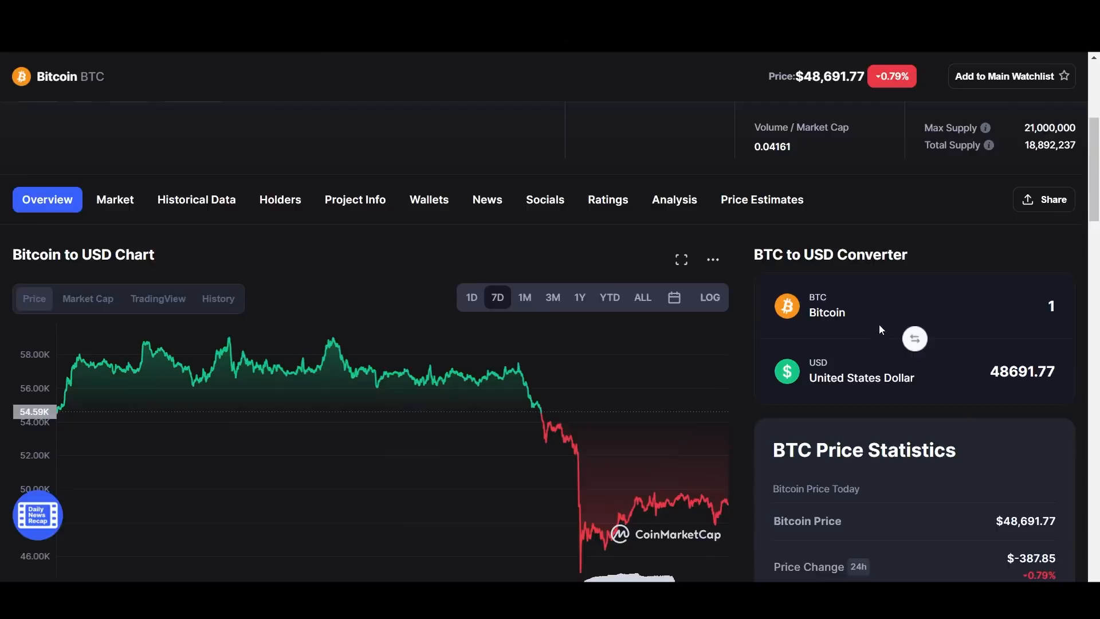
{"action": "scroll", "scroll_direction": "down", "scroll_amount": 3}
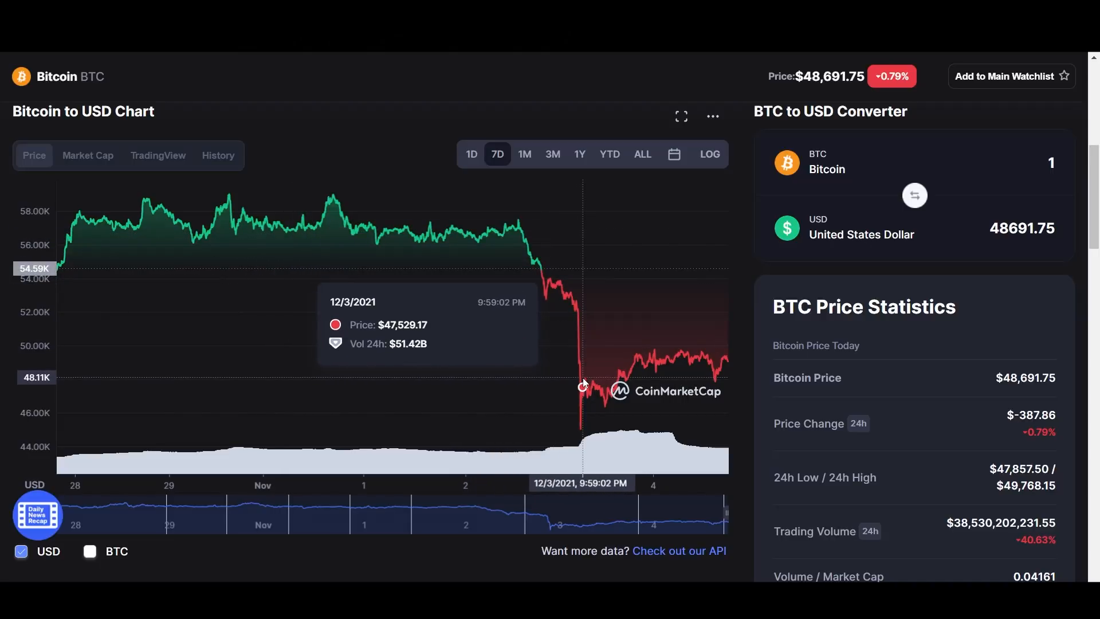
{"action": "mouse_move", "coordinate": [645, 361]}
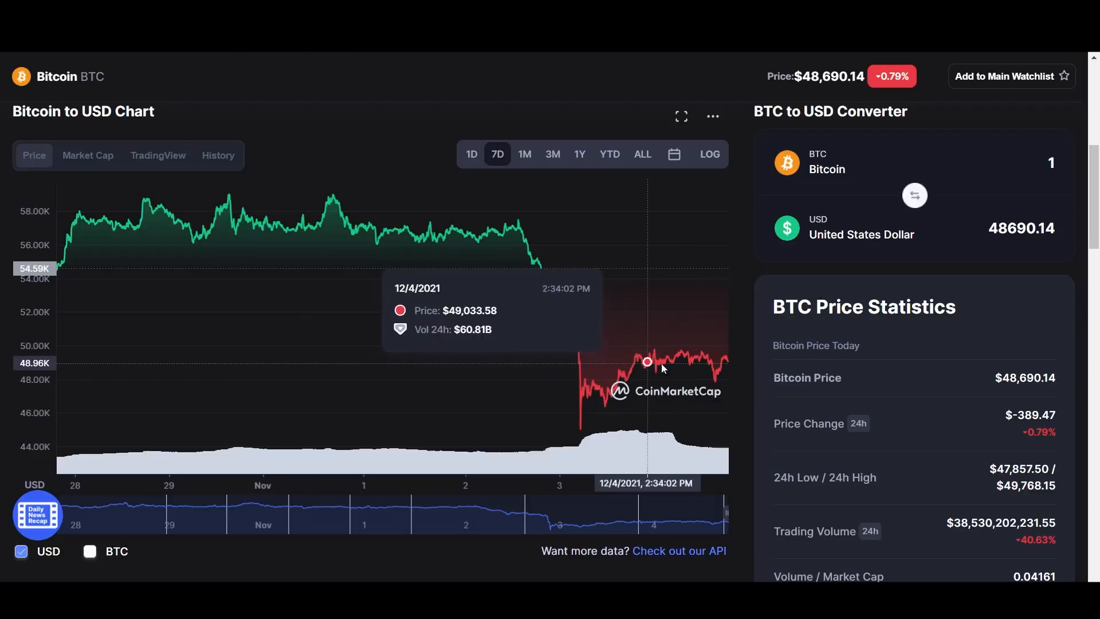
{"action": "mouse_move", "coordinate": [597, 368]}
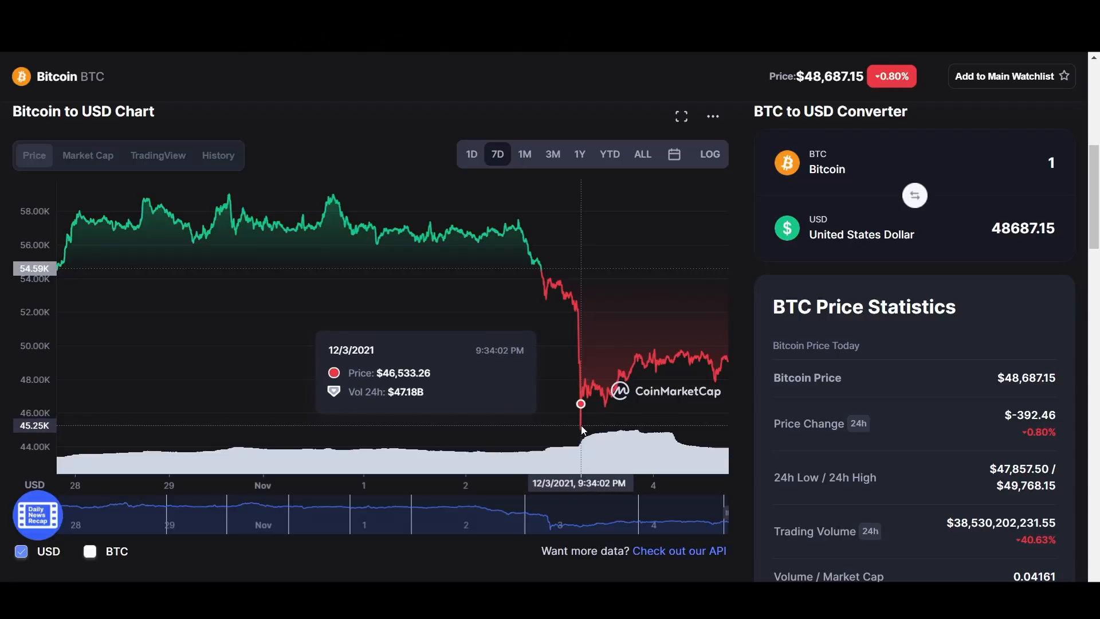
{"action": "mouse_move", "coordinate": [898, 432]}
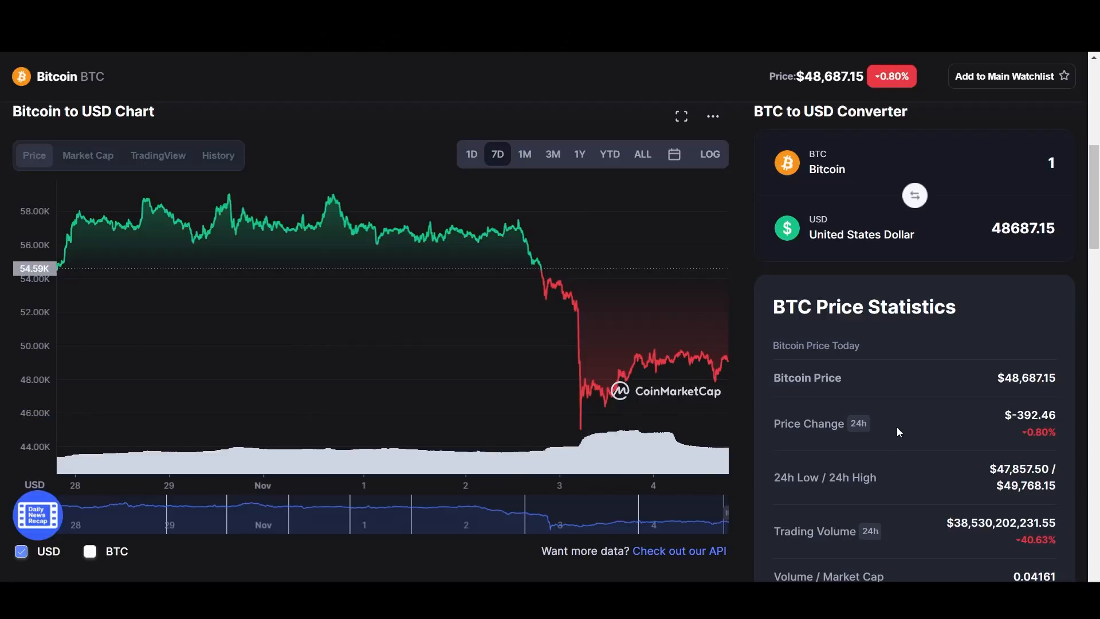
{"action": "scroll", "scroll_direction": "down", "scroll_amount": 3}
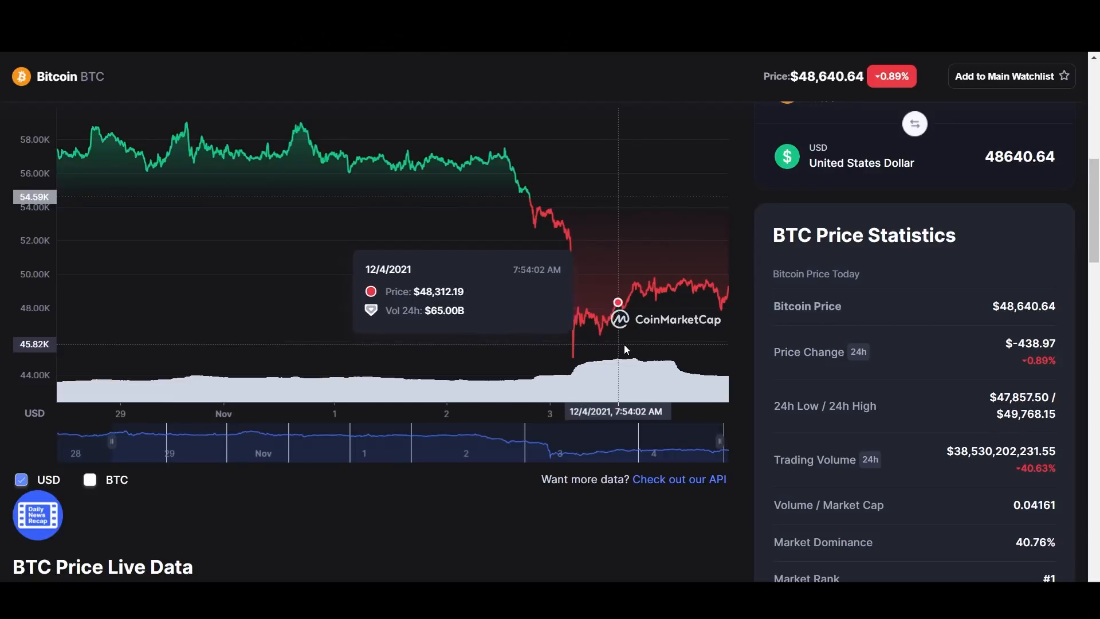
{"action": "scroll", "scroll_direction": "up", "scroll_amount": 3}
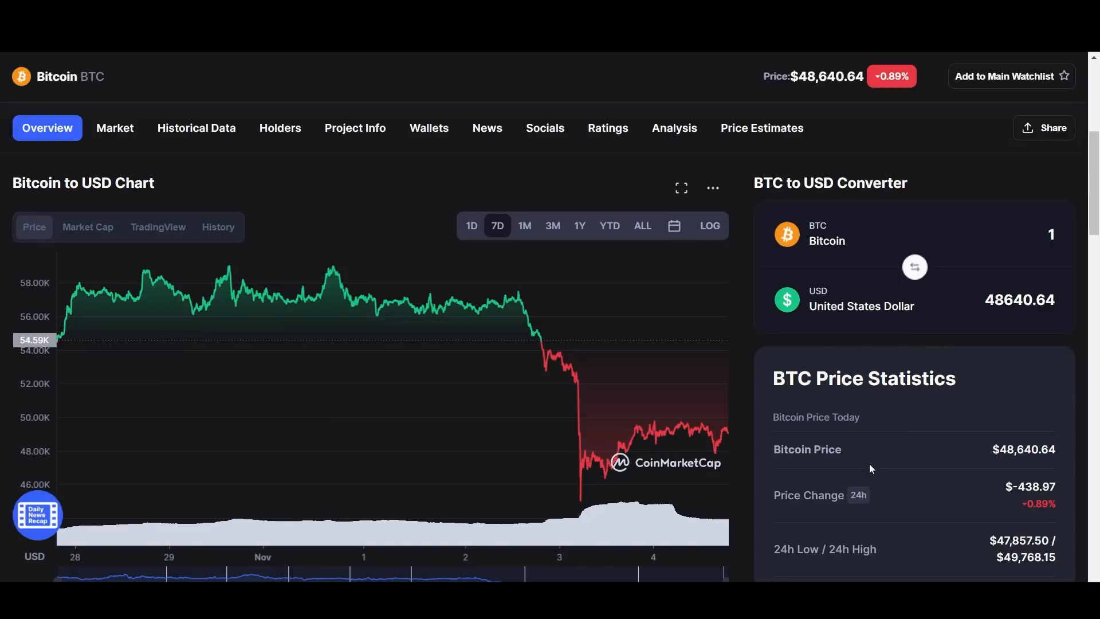
{"action": "mouse_move", "coordinate": [869, 465]}
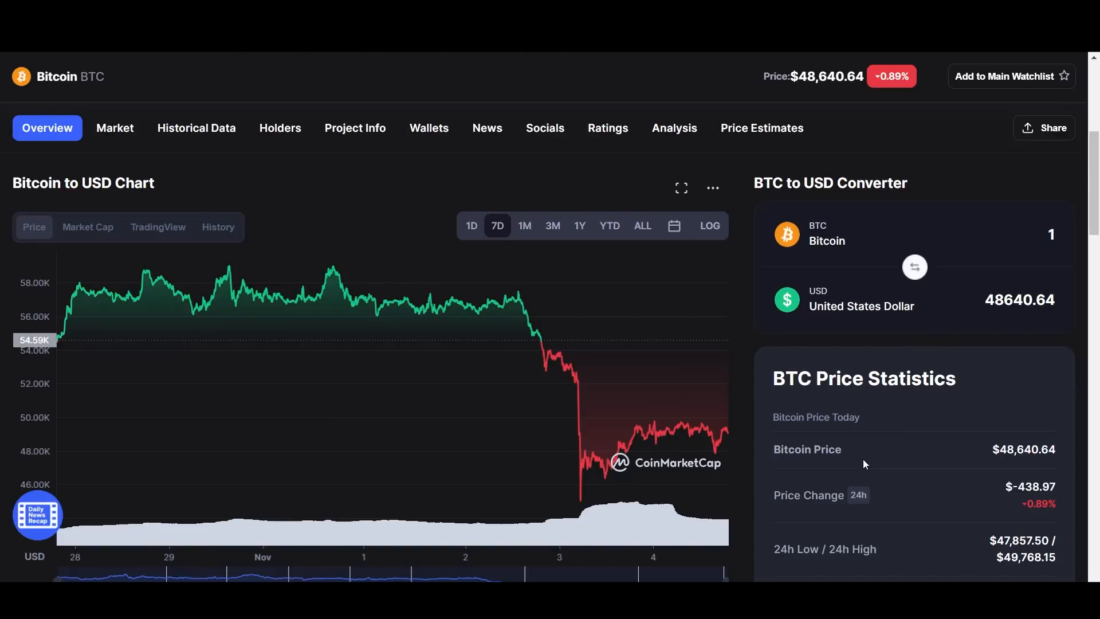
{"action": "mouse_move", "coordinate": [878, 481]}
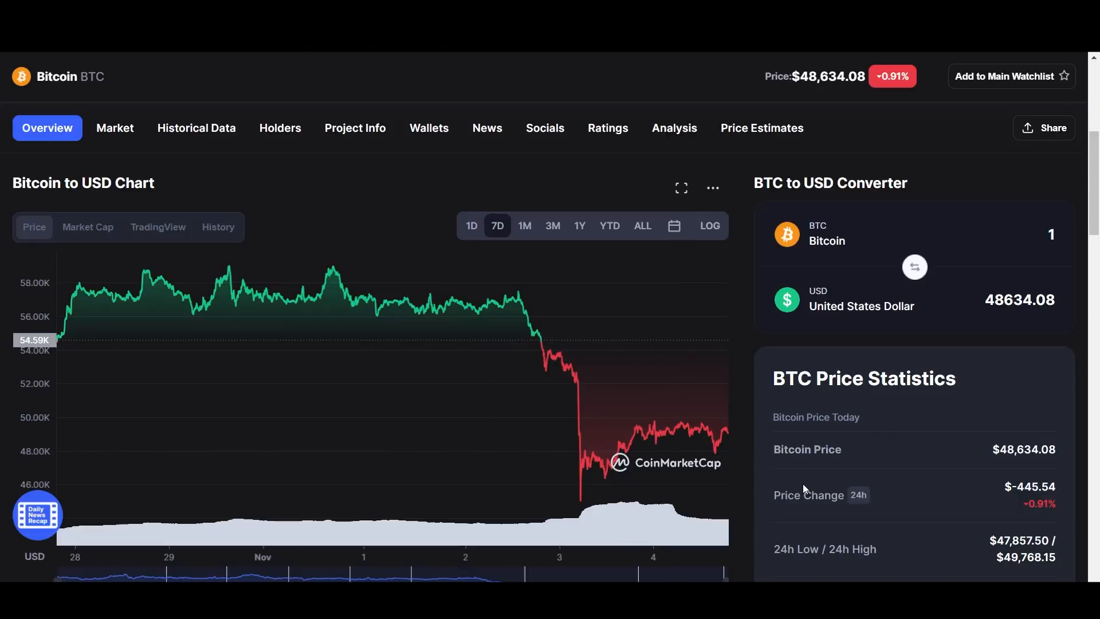
{"action": "mouse_move", "coordinate": [806, 444]}
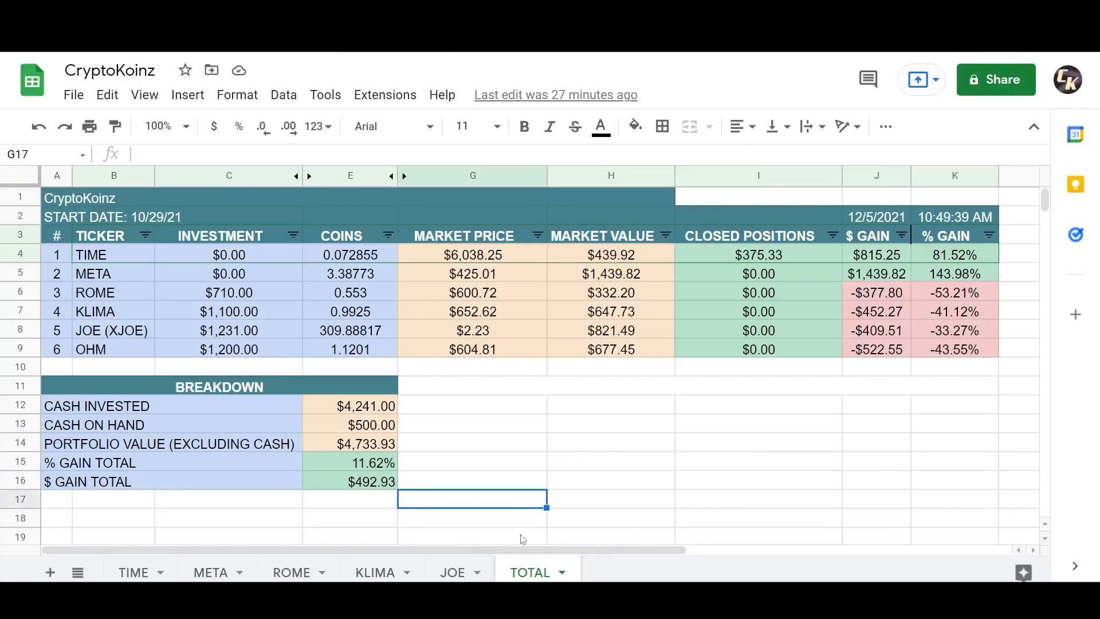
{"action": "left_click", "coordinate": [609, 518]}
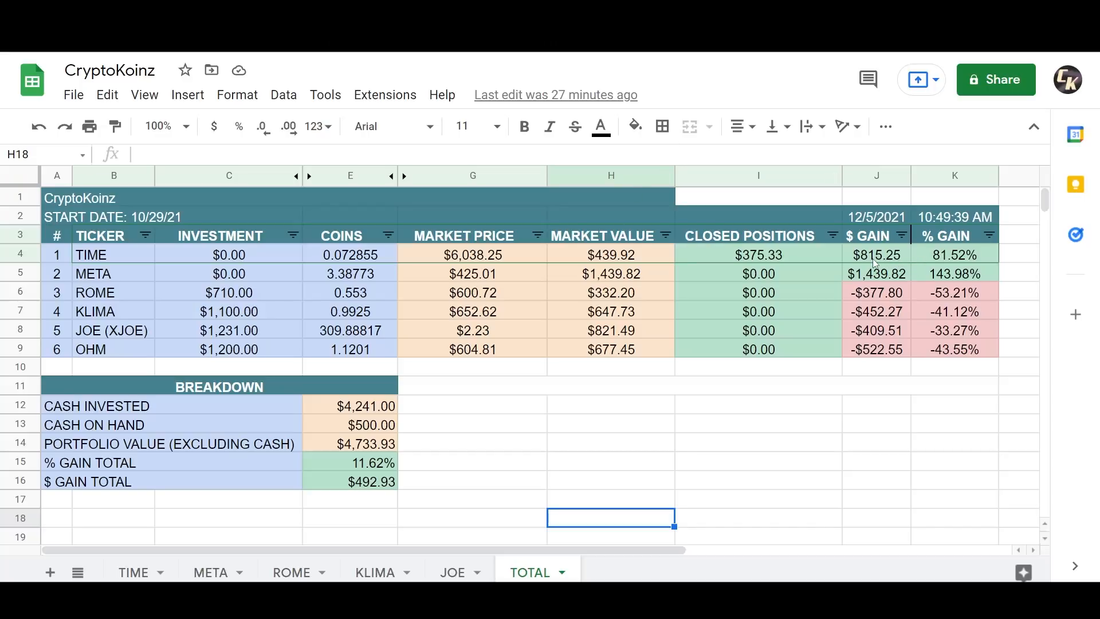
{"action": "mouse_move", "coordinate": [883, 252]}
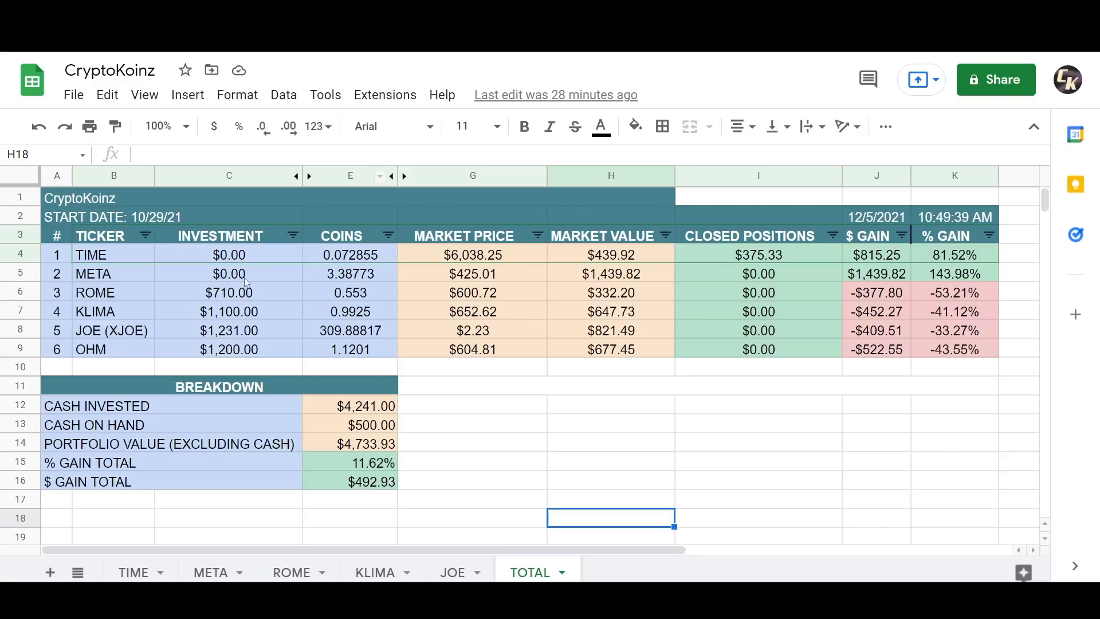
{"action": "mouse_move", "coordinate": [317, 292]}
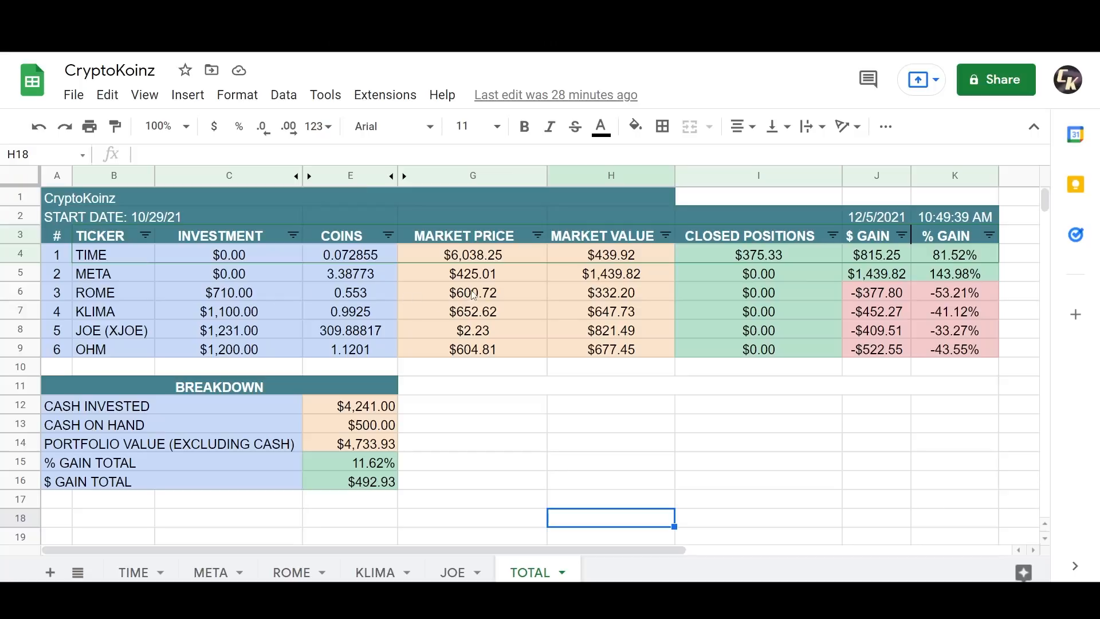
{"action": "mouse_move", "coordinate": [474, 281]}
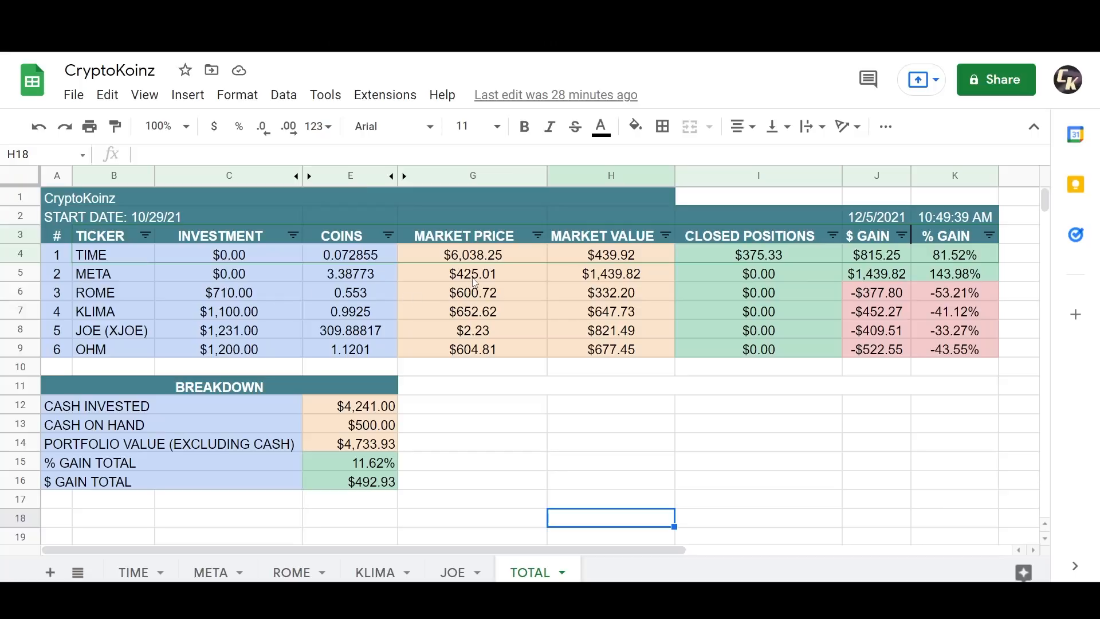
{"action": "mouse_move", "coordinate": [482, 288]}
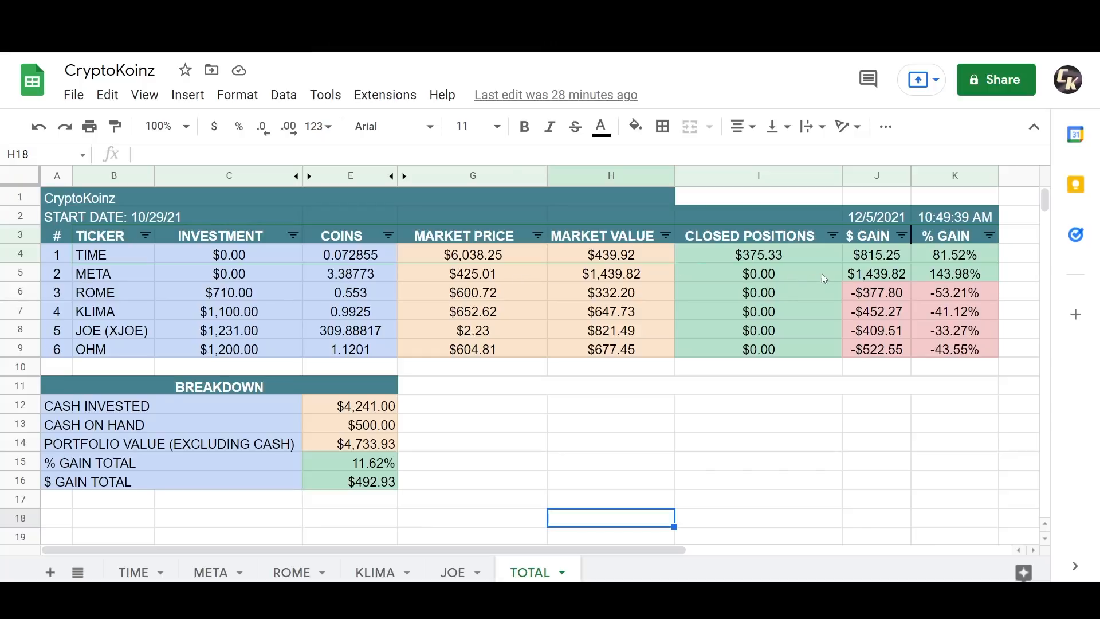
{"action": "mouse_move", "coordinate": [945, 281]}
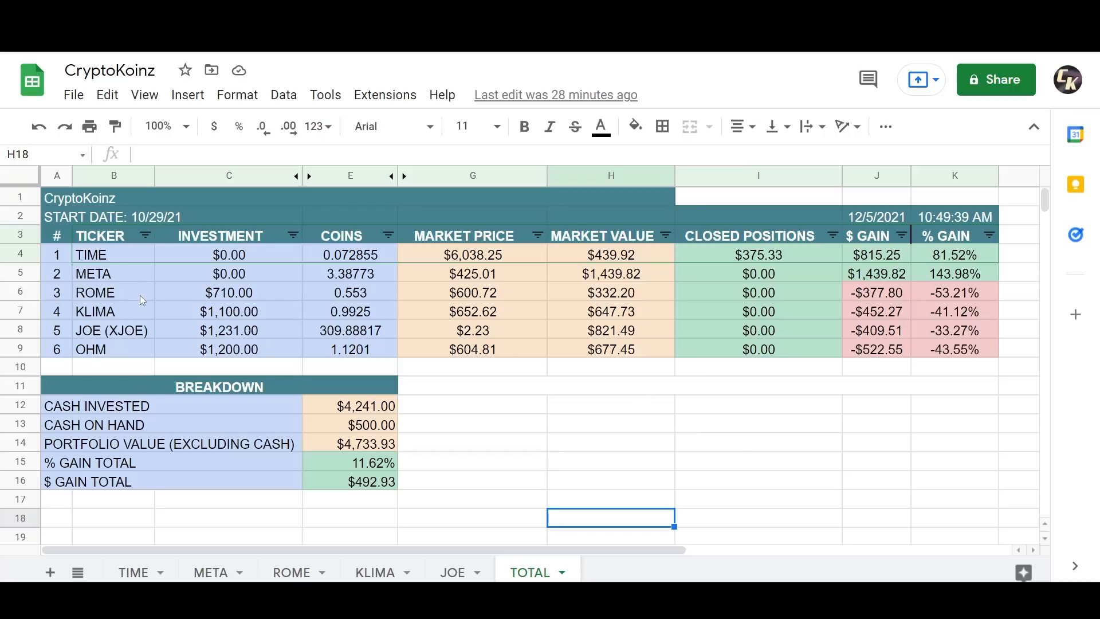
{"action": "left_click", "coordinate": [113, 292]}
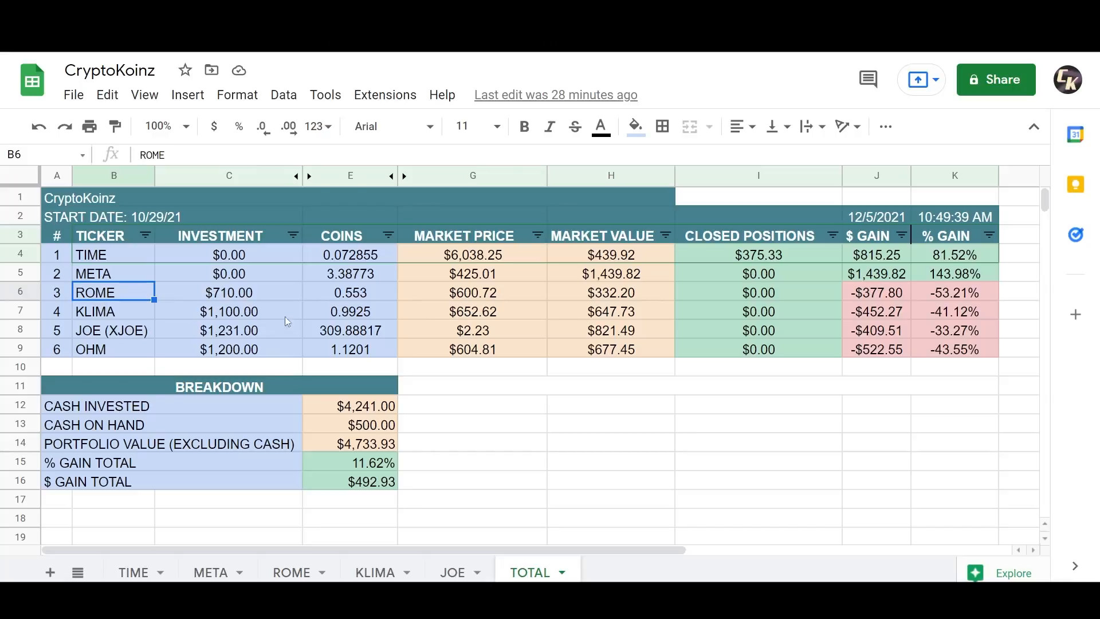
{"action": "left_click", "coordinate": [229, 292]}
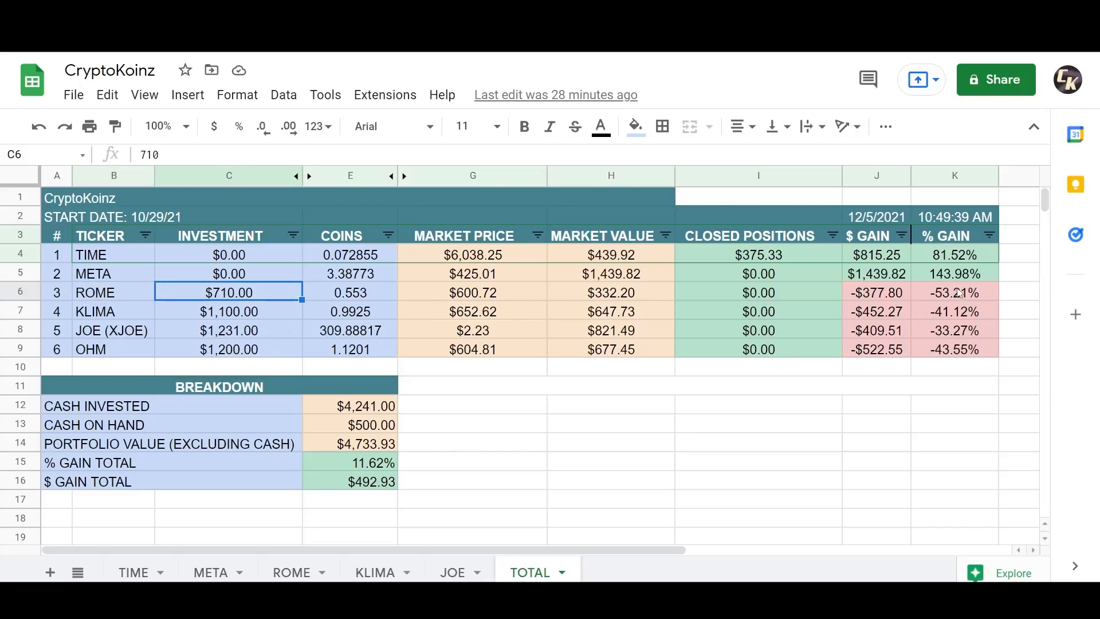
{"action": "mouse_move", "coordinate": [970, 301]}
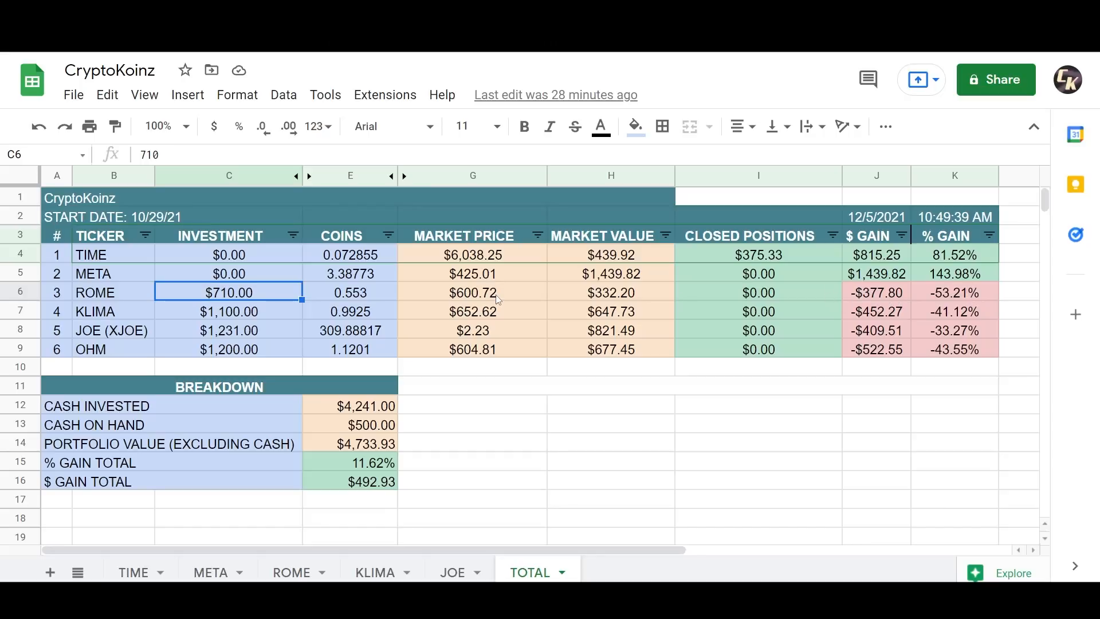
{"action": "left_click", "coordinate": [113, 292]}
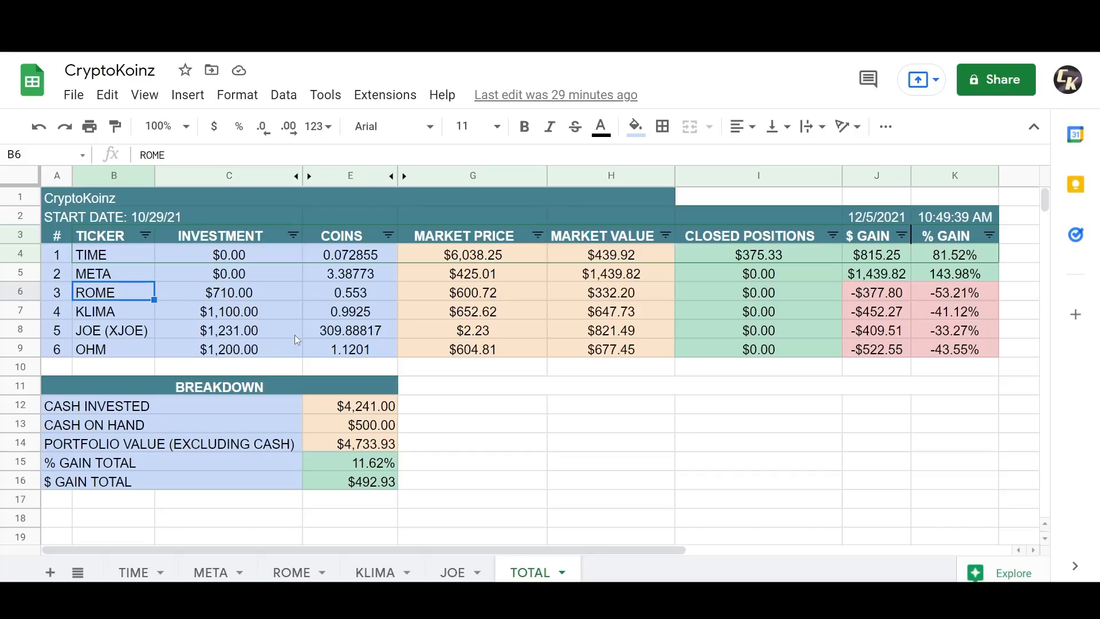
{"action": "mouse_move", "coordinate": [245, 337]}
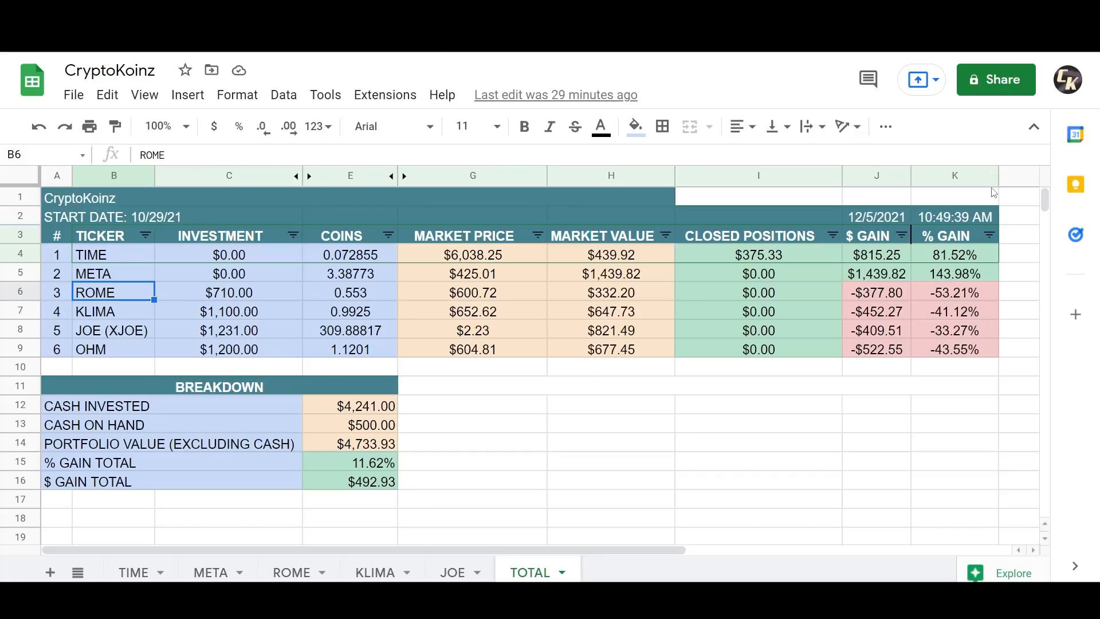
{"action": "mouse_move", "coordinate": [966, 294]}
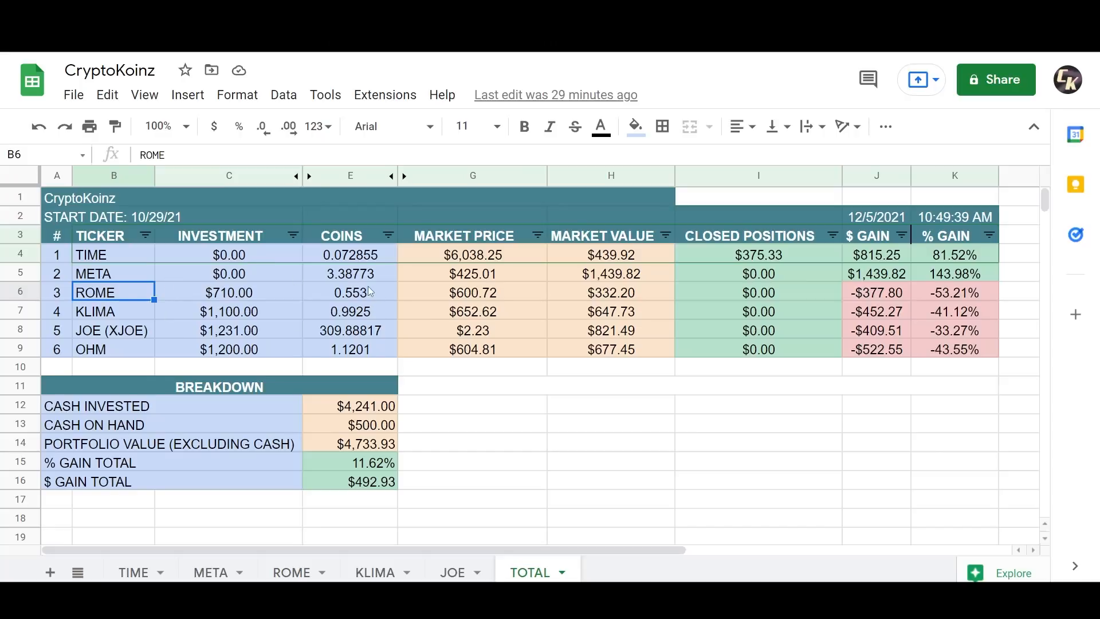
{"action": "mouse_move", "coordinate": [383, 302]}
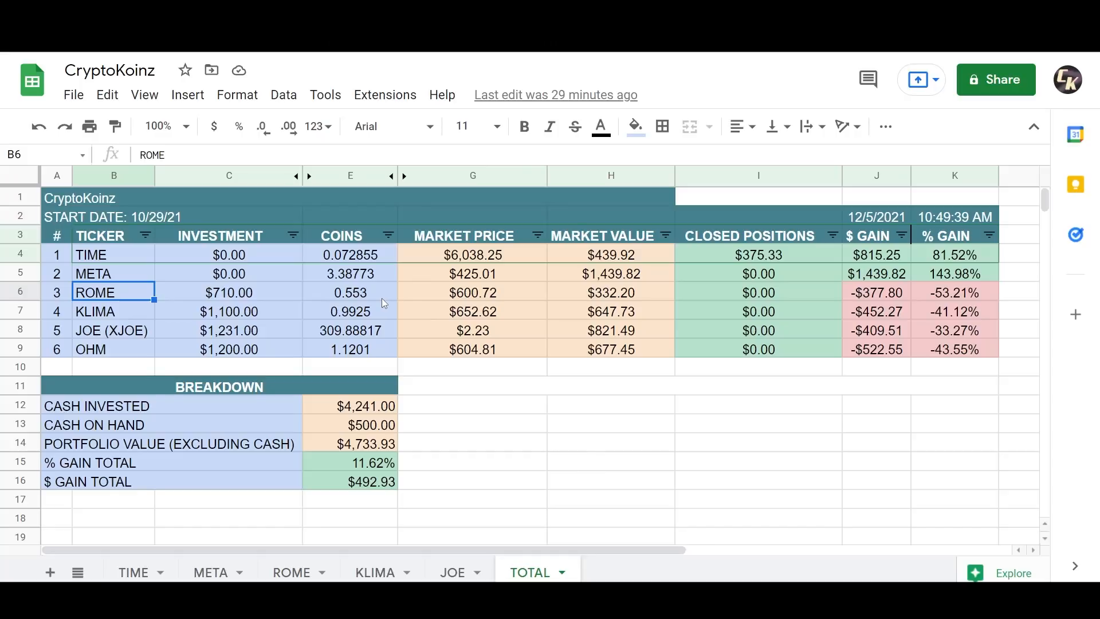
{"action": "mouse_move", "coordinate": [466, 327]}
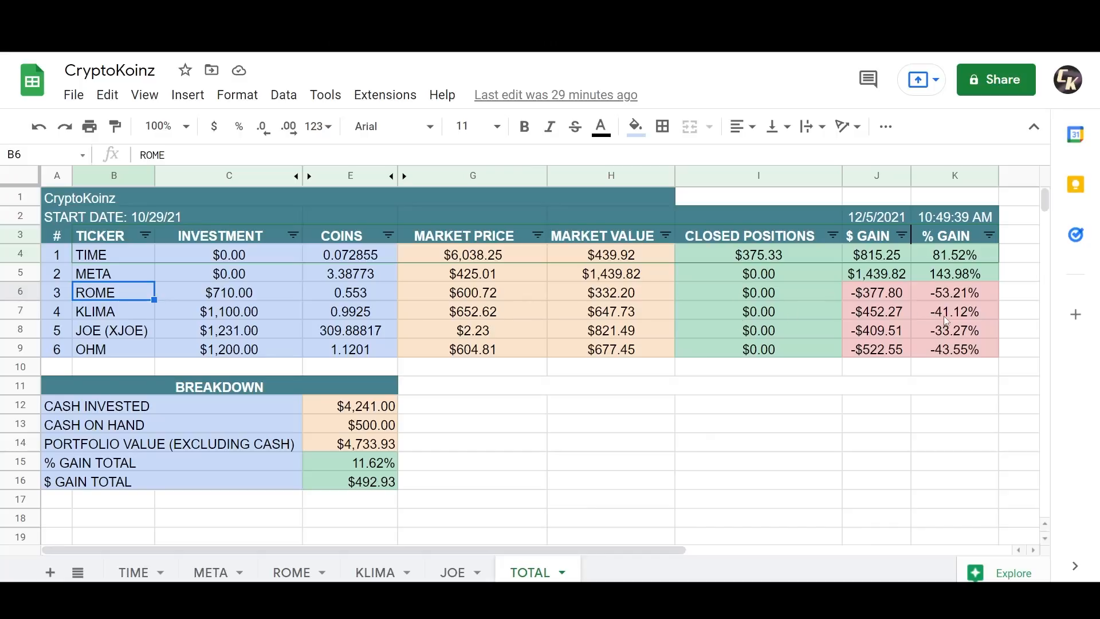
{"action": "mouse_move", "coordinate": [909, 314]}
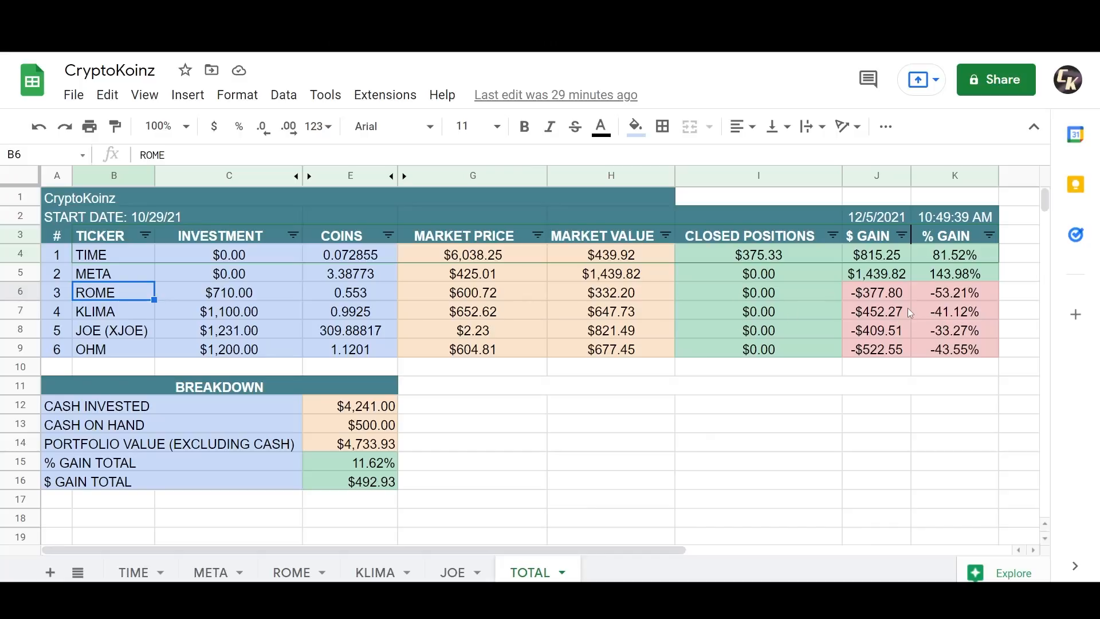
{"action": "left_click", "coordinate": [111, 330]}
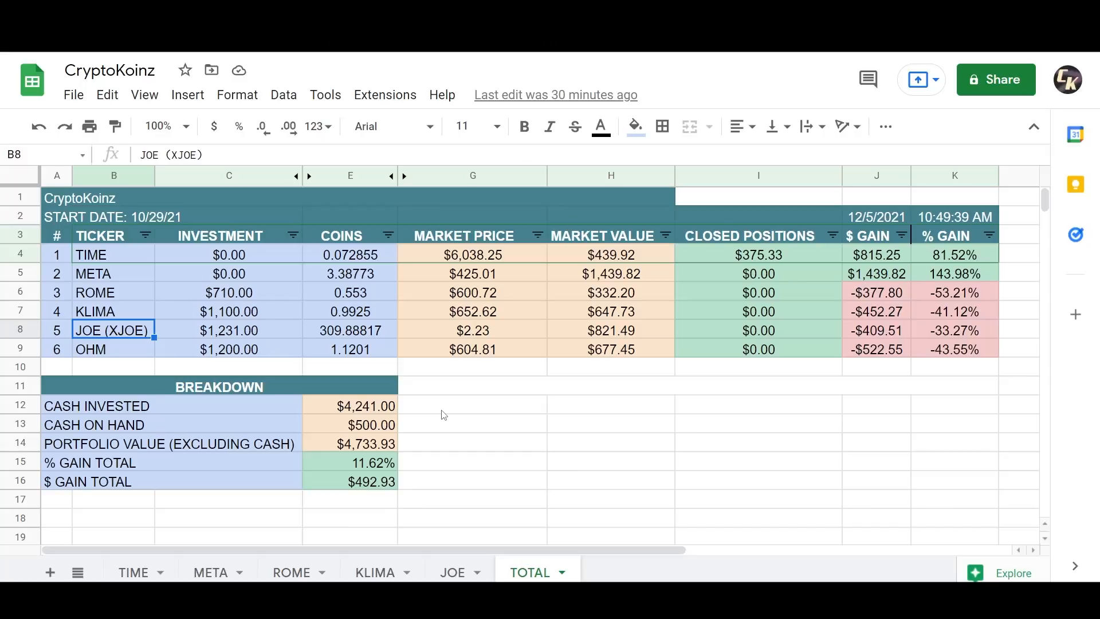
{"action": "mouse_move", "coordinate": [338, 341]}
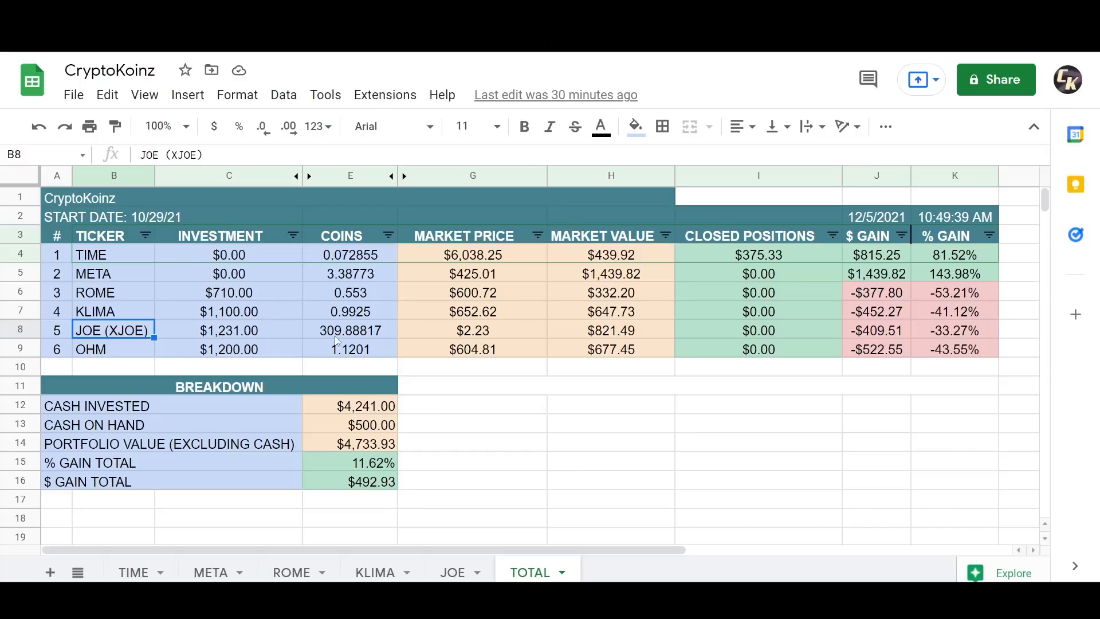
{"action": "mouse_move", "coordinate": [379, 339]}
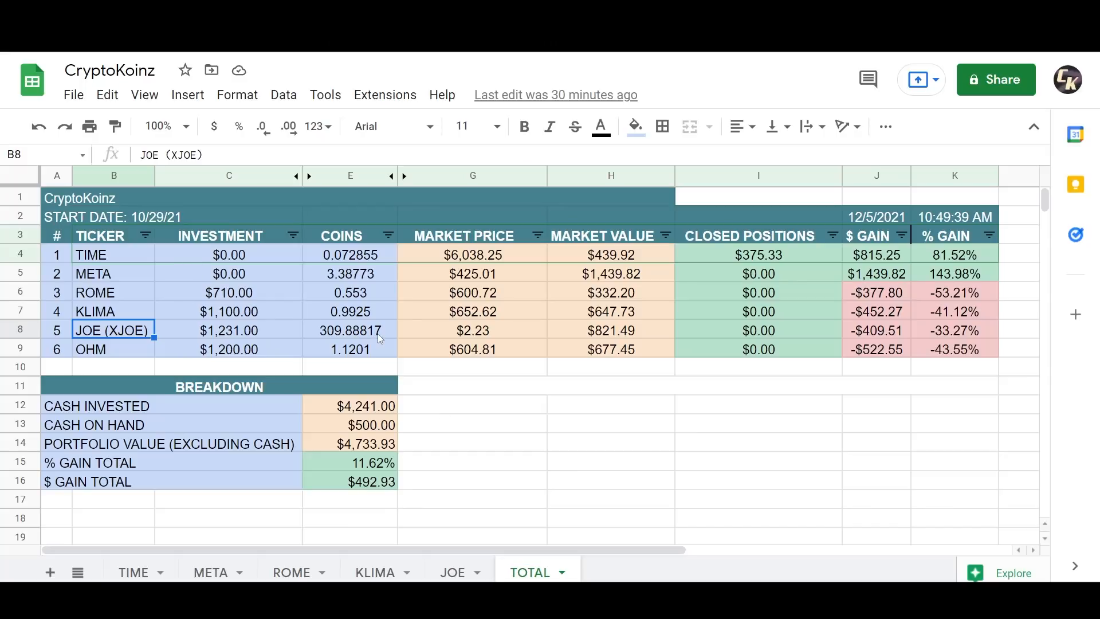
{"action": "left_click", "coordinate": [229, 330]}
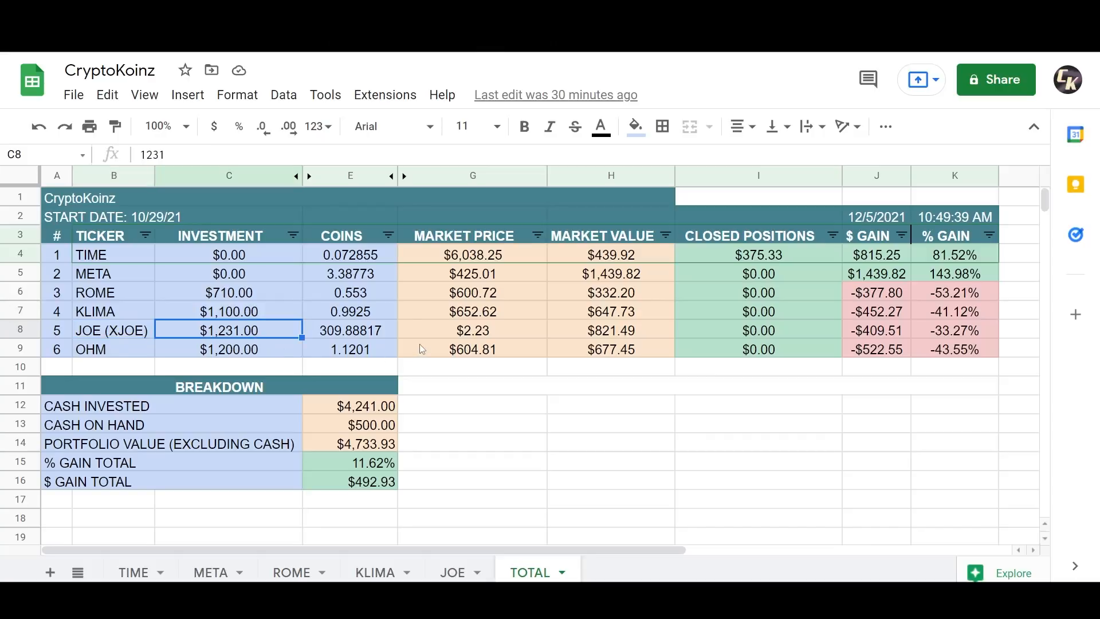
{"action": "left_click", "coordinate": [470, 330]}
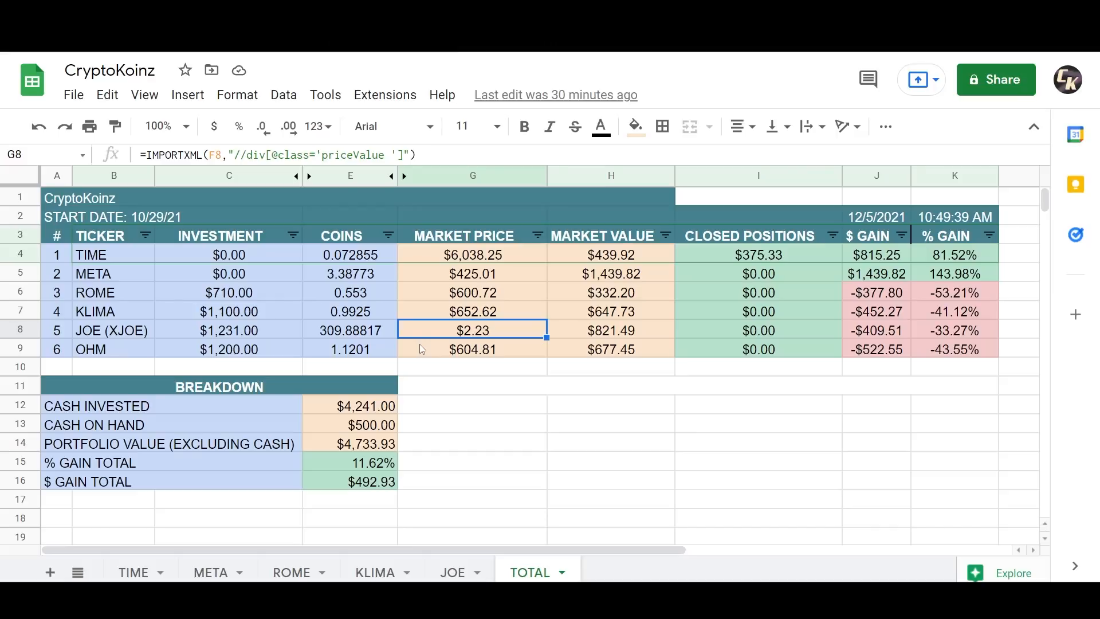
{"action": "left_click", "coordinate": [230, 330]}
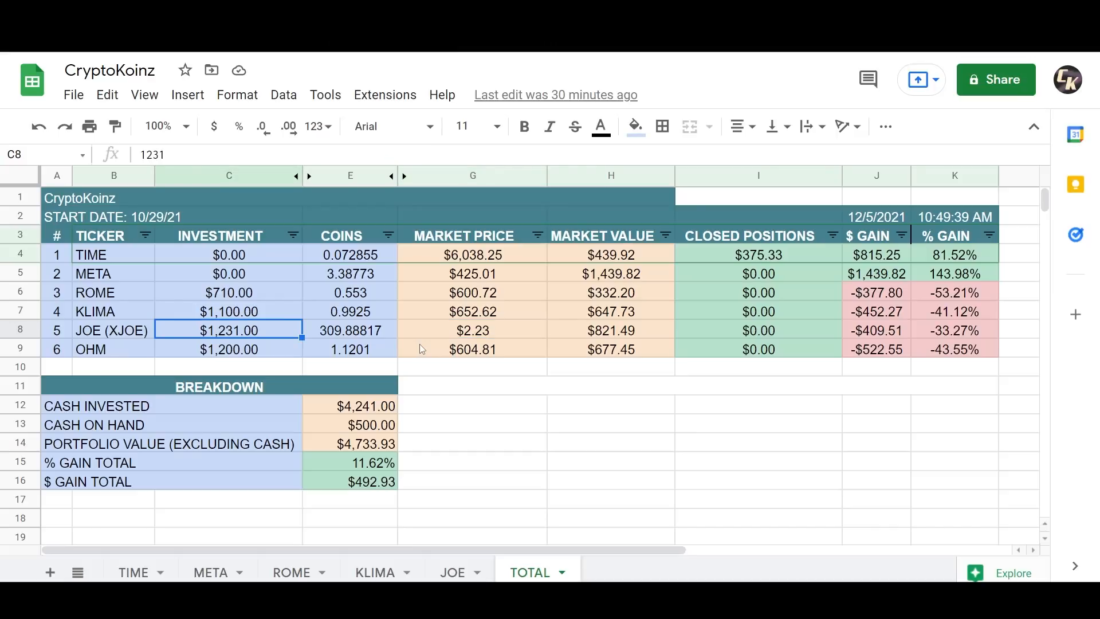
{"action": "left_click", "coordinate": [609, 330]}
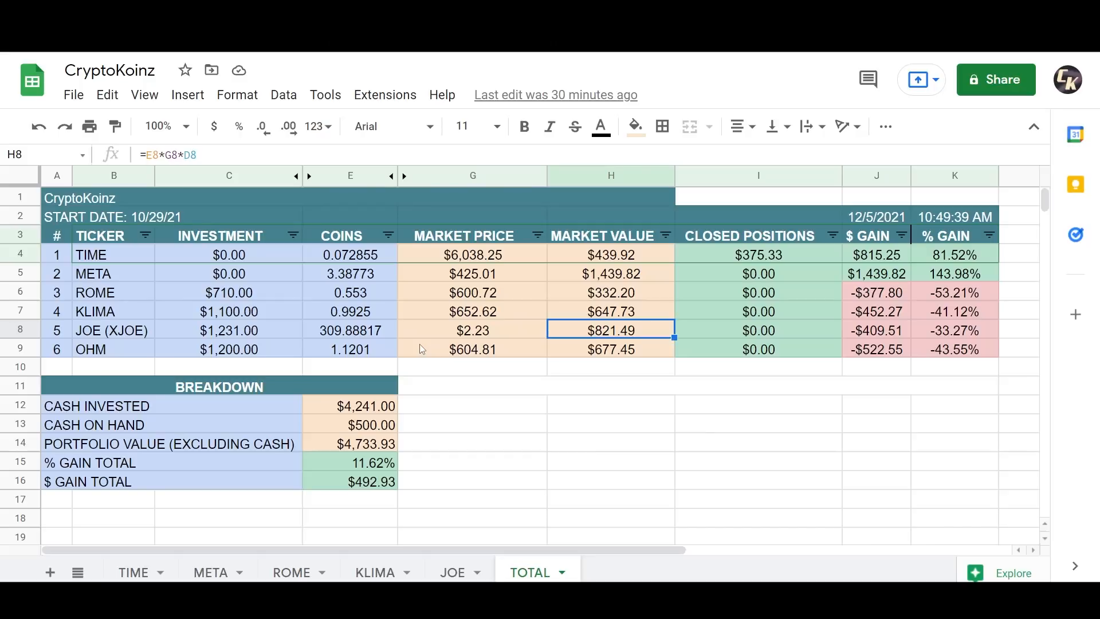
{"action": "left_click", "coordinate": [875, 329]}
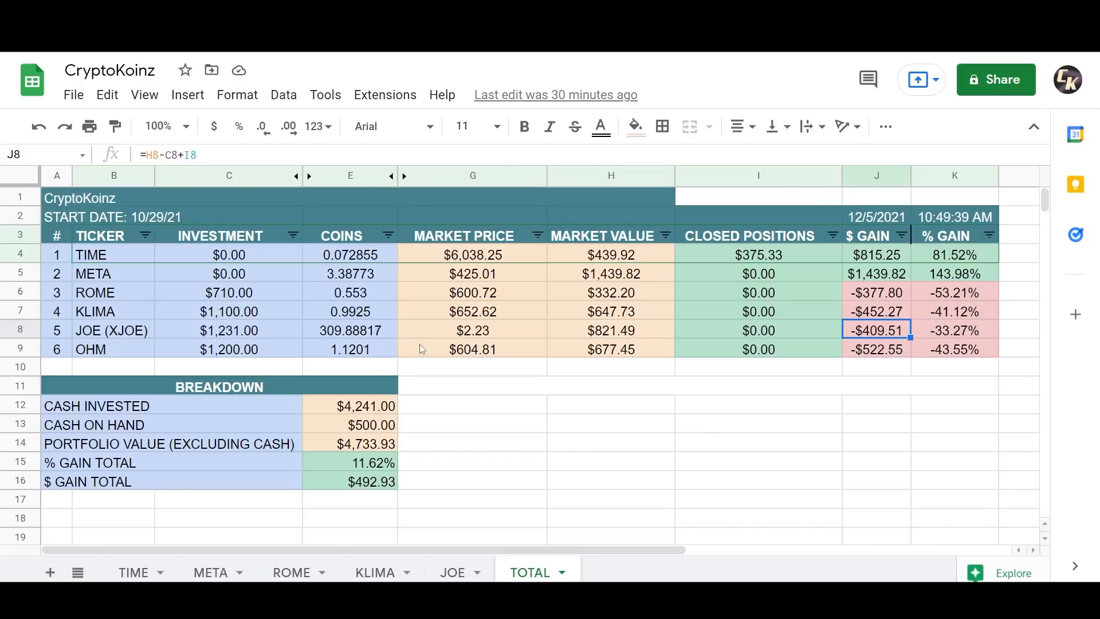
{"action": "left_click", "coordinate": [954, 330]}
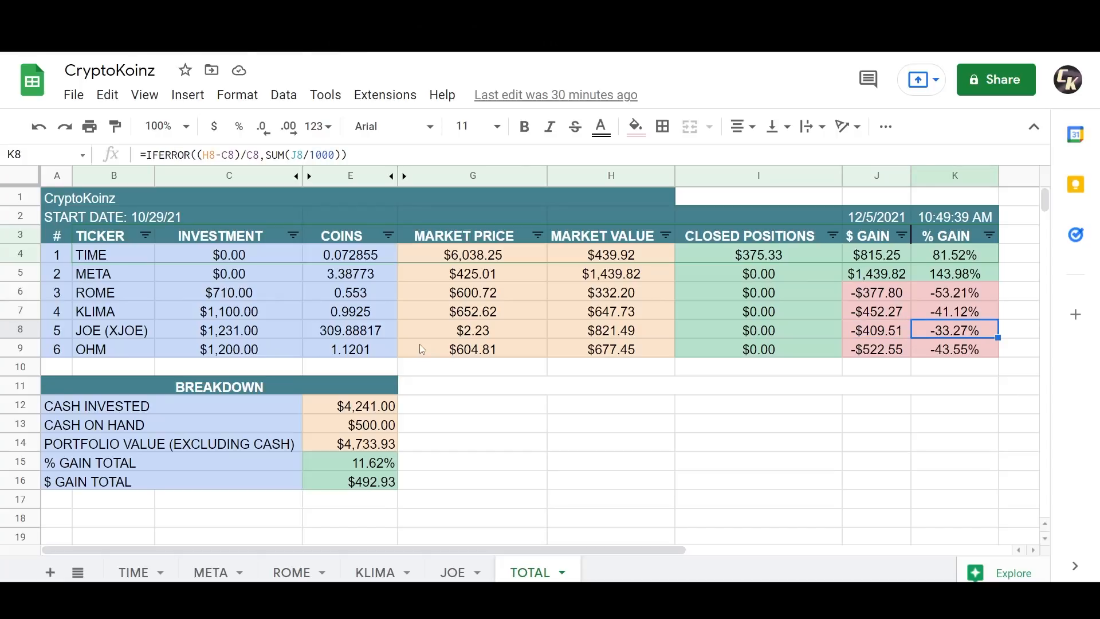
{"action": "left_click", "coordinate": [228, 329]}
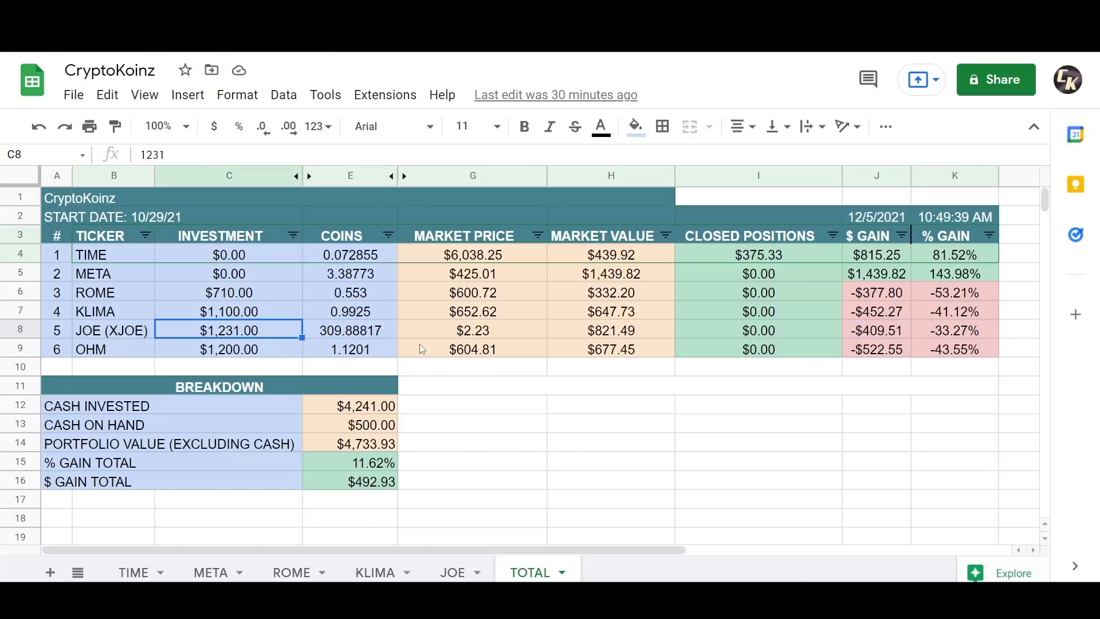
{"action": "left_click", "coordinate": [113, 330]}
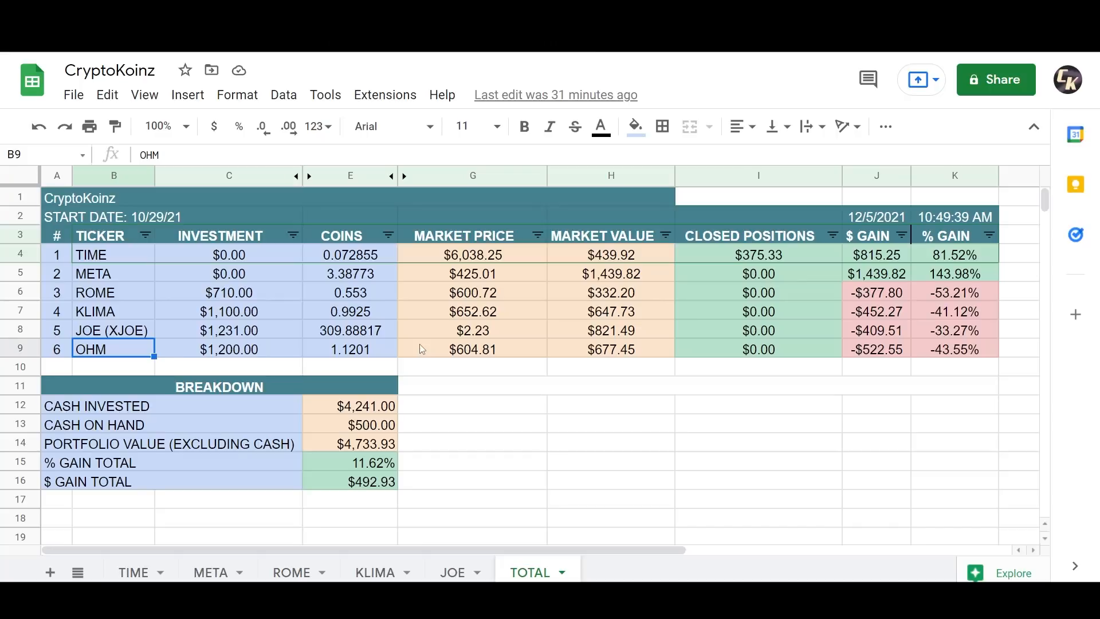
{"action": "left_click", "coordinate": [228, 350]}
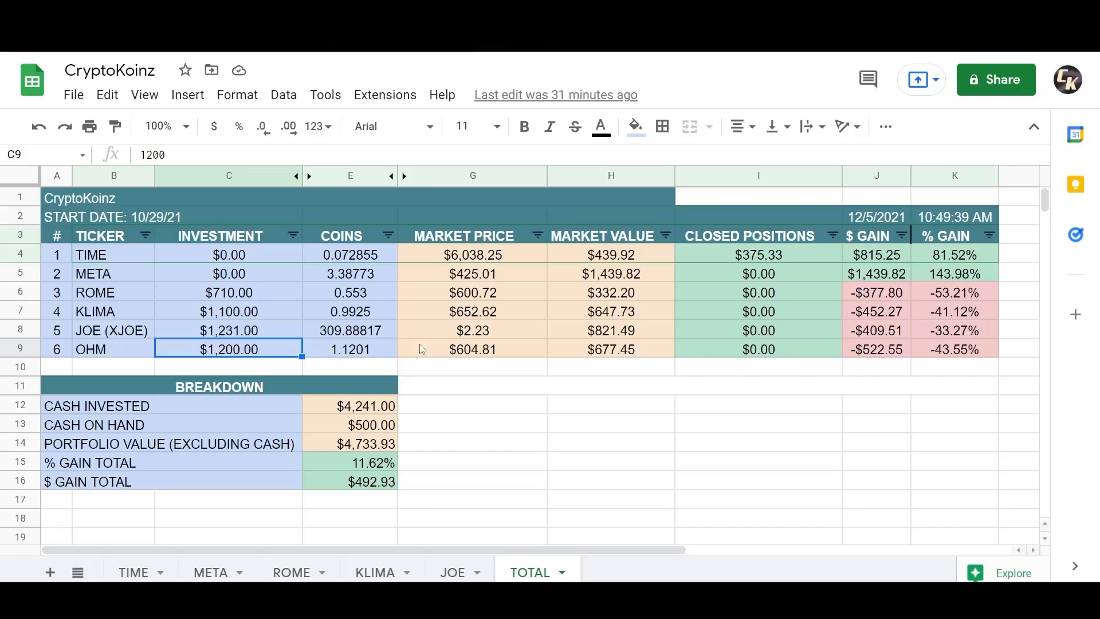
{"action": "left_click", "coordinate": [472, 348]}
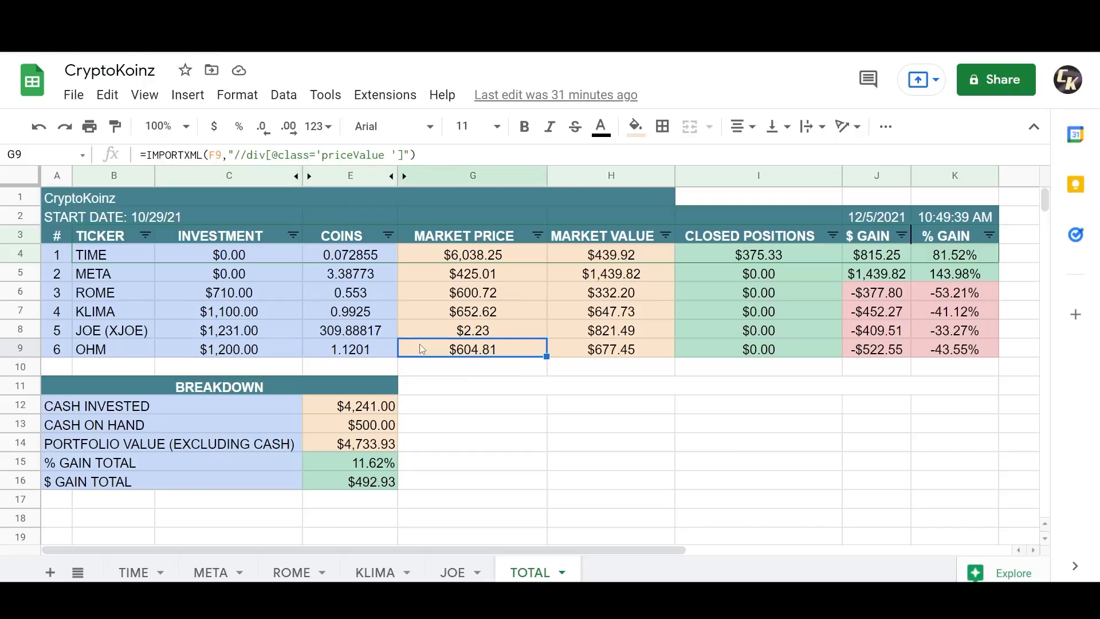
{"action": "left_click", "coordinate": [113, 348]}
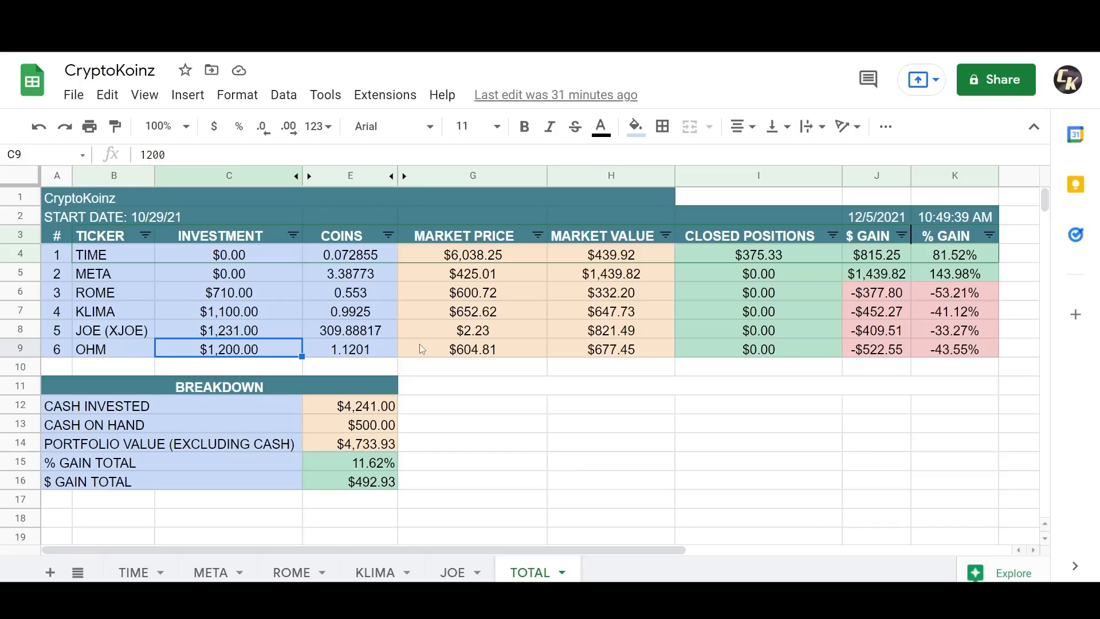
{"action": "left_click", "coordinate": [610, 349]}
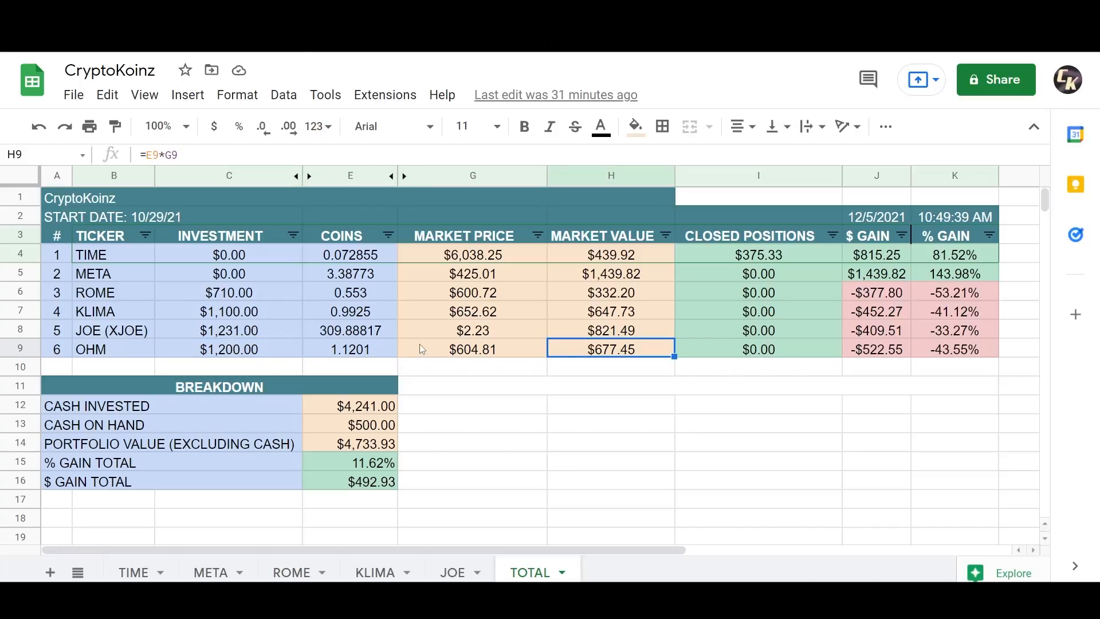
{"action": "left_click", "coordinate": [472, 349]}
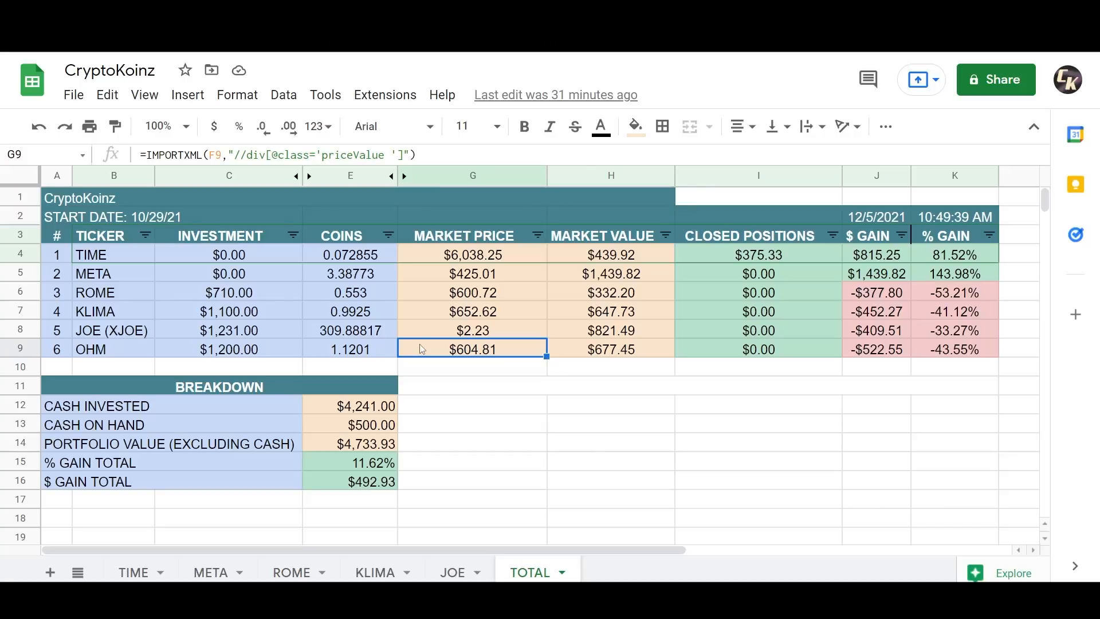
{"action": "left_click", "coordinate": [349, 348]}
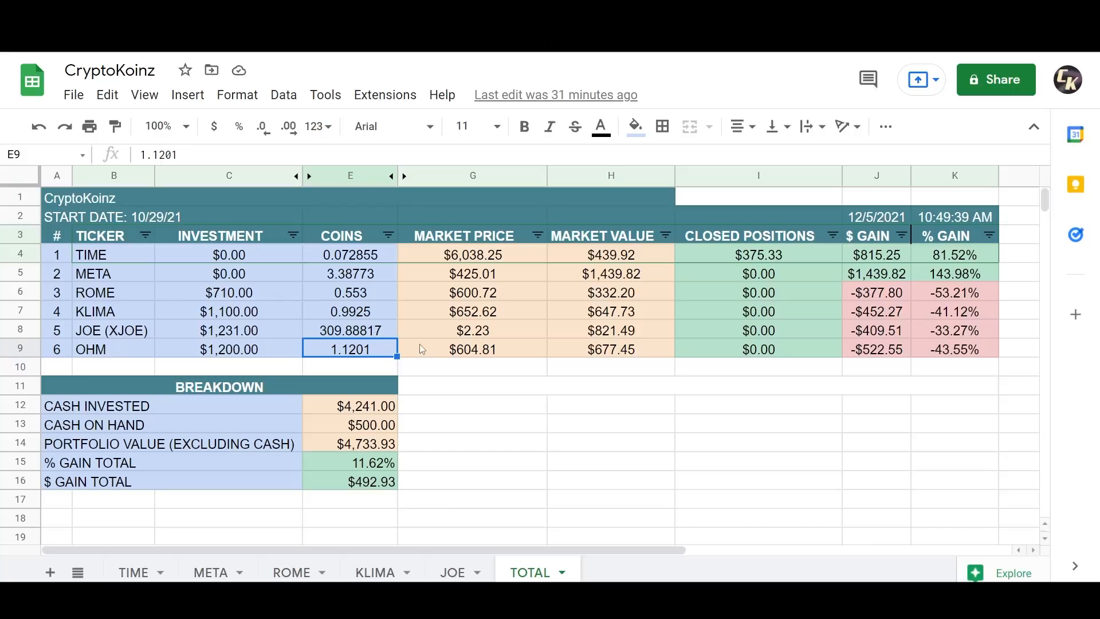
{"action": "left_click", "coordinate": [609, 348]}
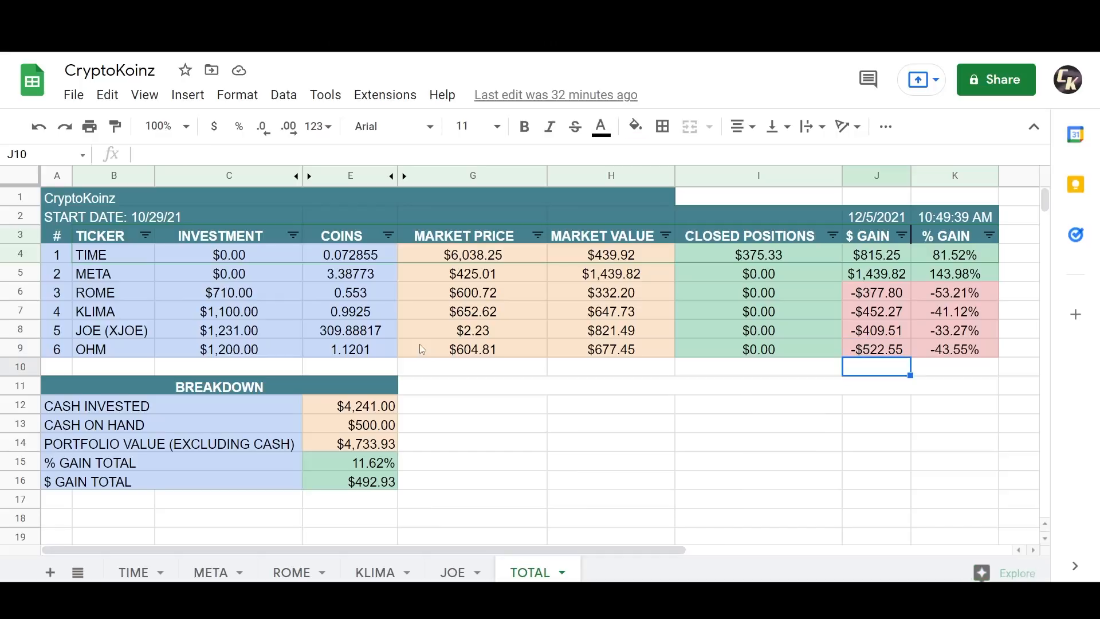
Step: Lower cash on hand in E13 from $500 to $200 and verify totals stay at 11.62% and $492.93
{"action": "left_click", "coordinate": [350, 405]}
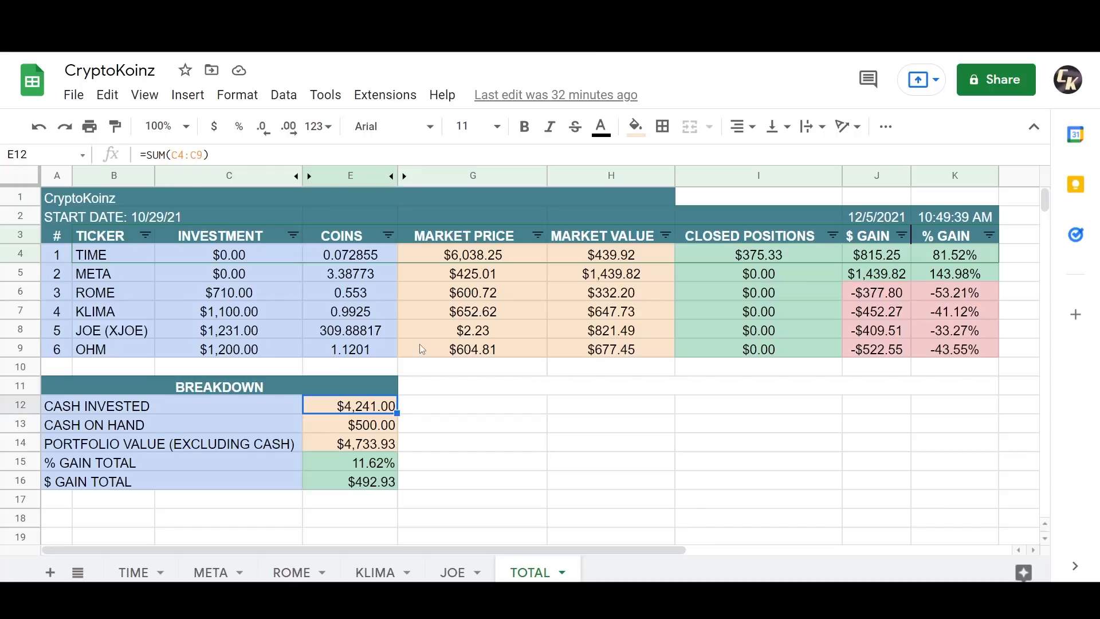
{"action": "left_click", "coordinate": [350, 424]}
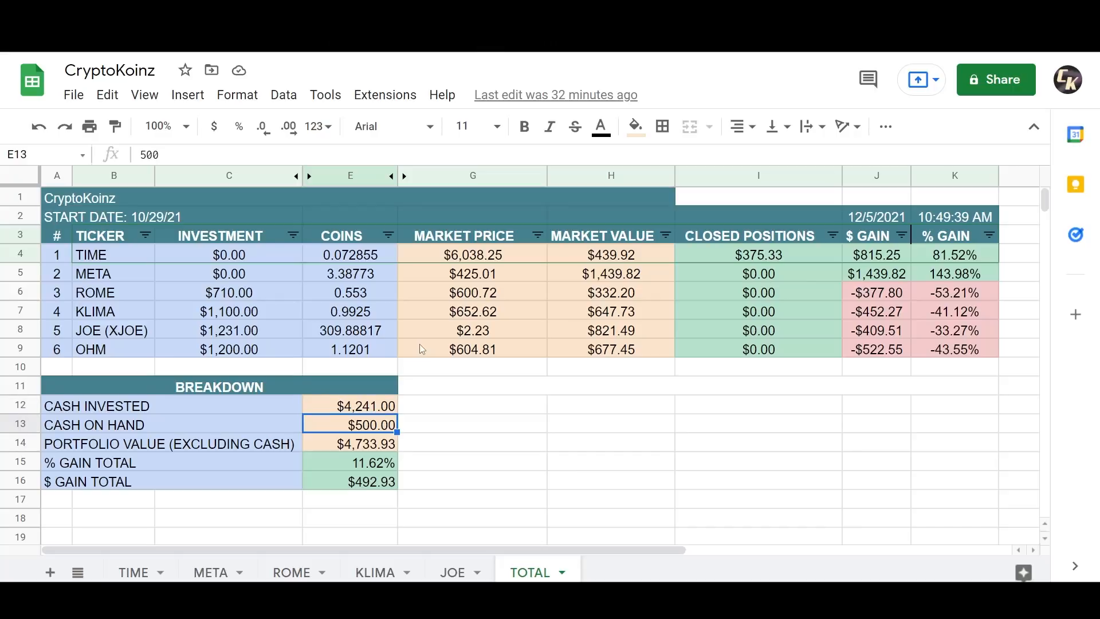
{"action": "type", "text": "200"}
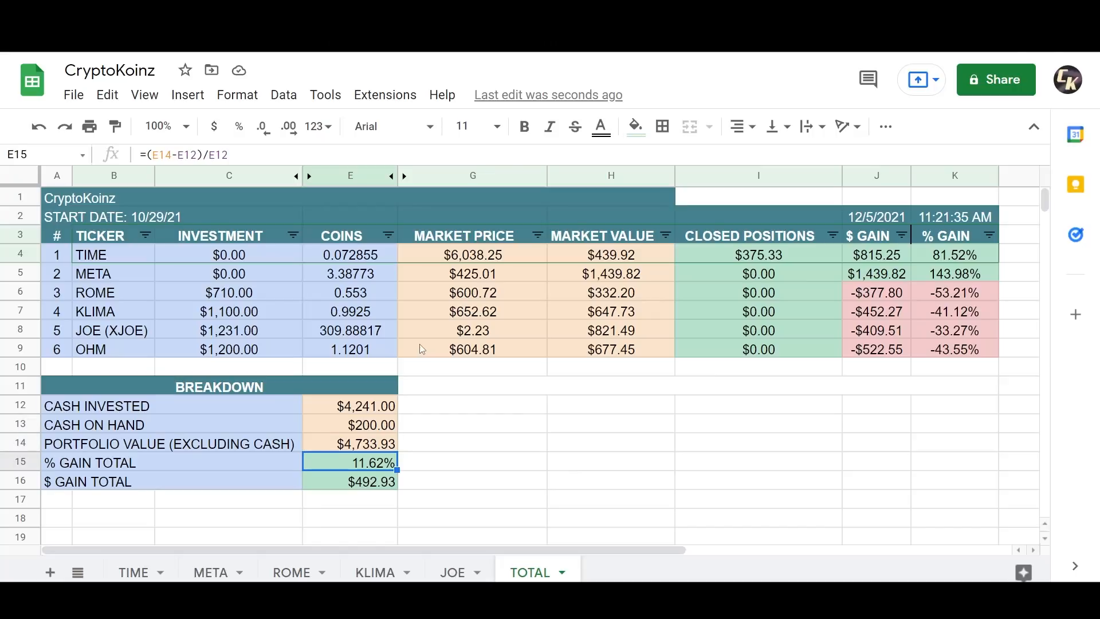
{"action": "left_click", "coordinate": [349, 481]}
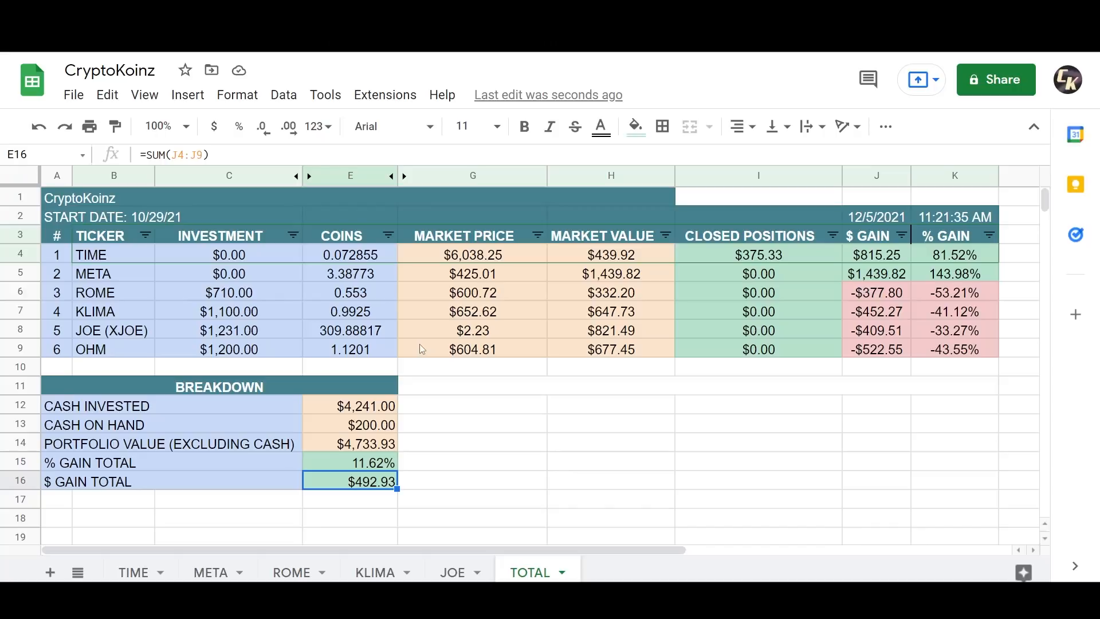
{"action": "mouse_move", "coordinate": [192, 305]}
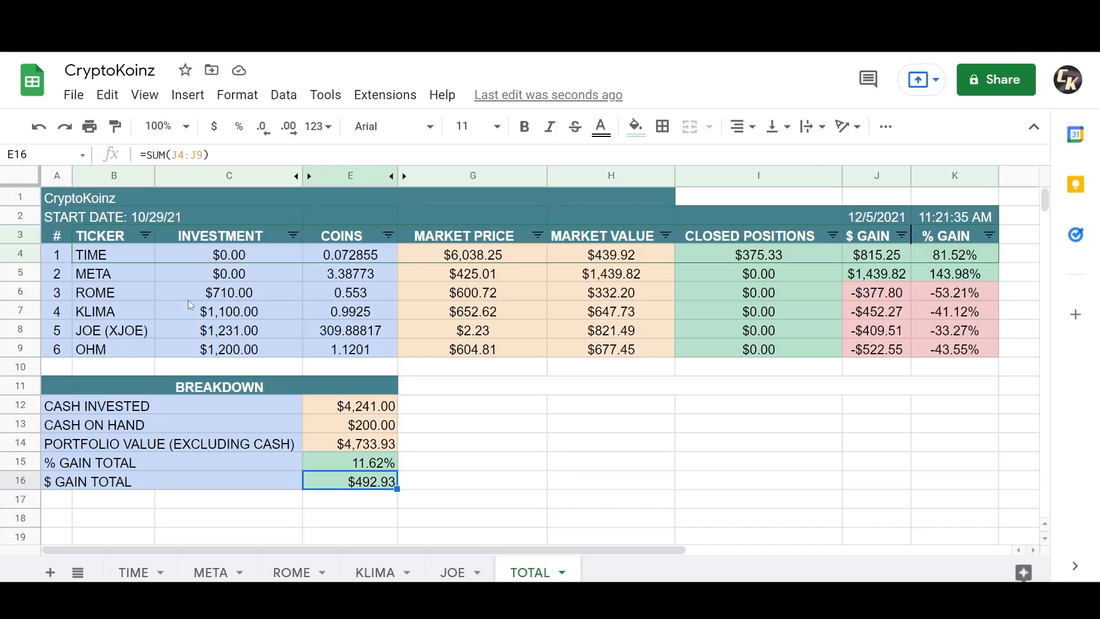